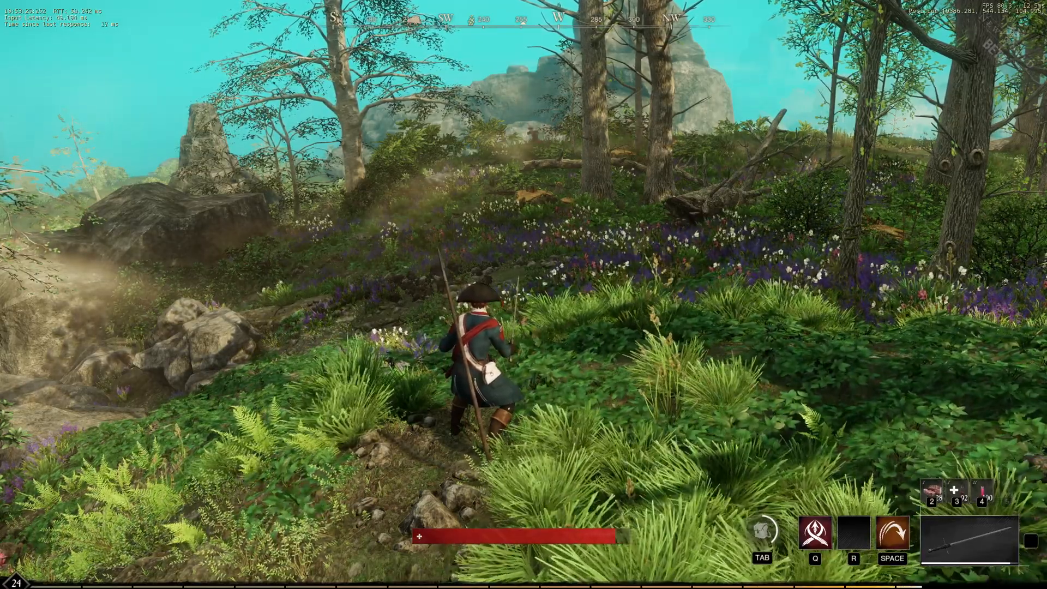
View the game's Visuals settings, then leave the game for the Windows desktop.
left_click(704, 19)
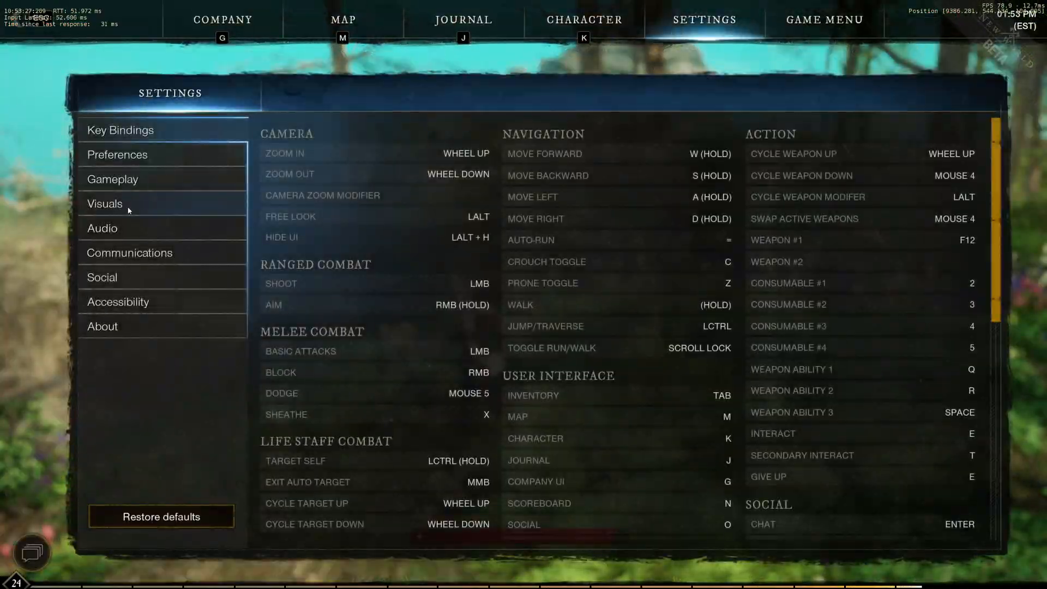
left_click(105, 204)
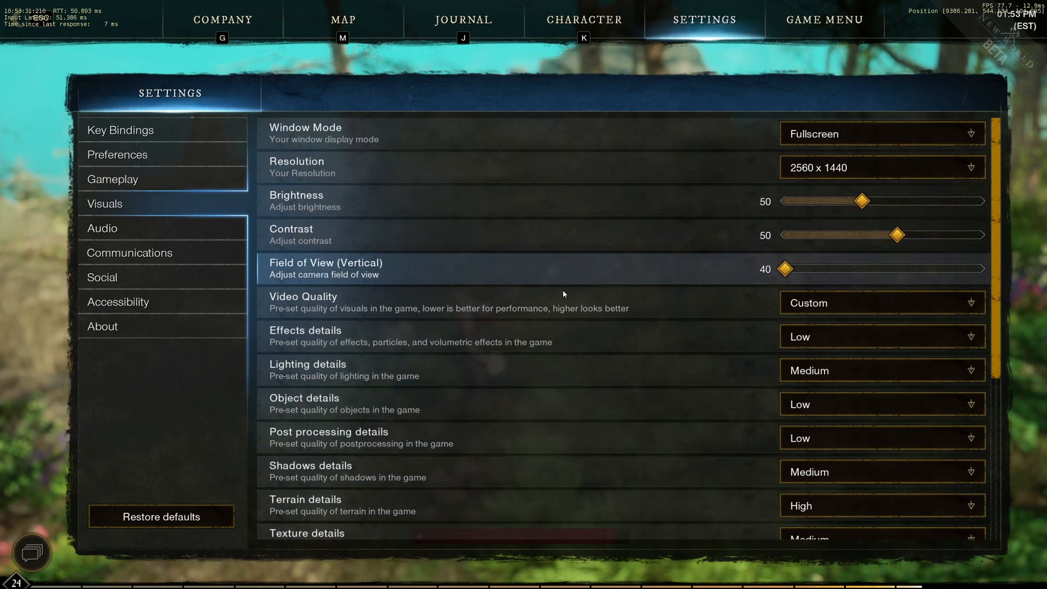
mouse_move(499, 301)
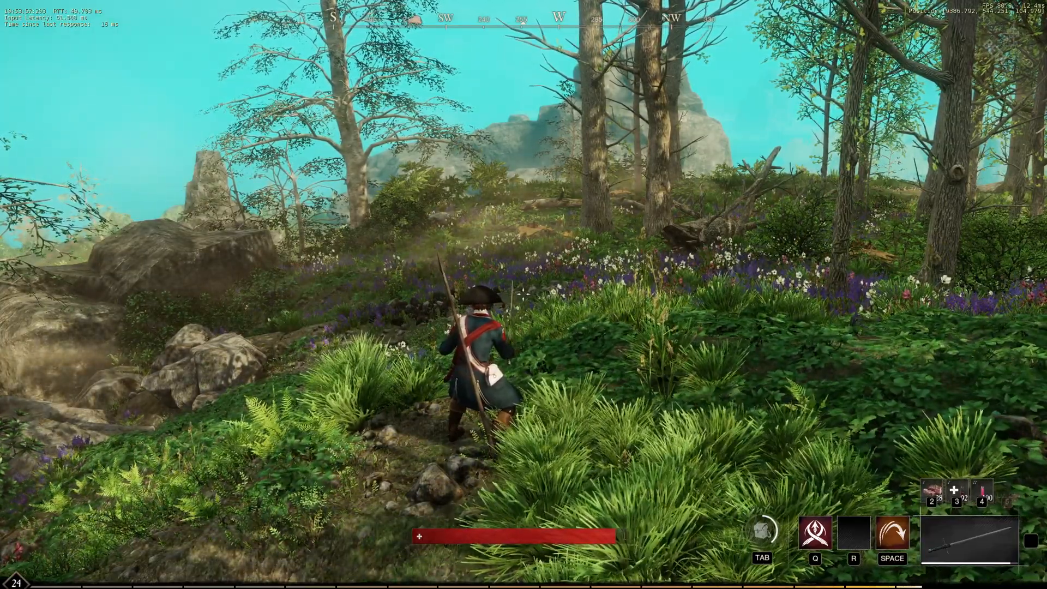
key("w")
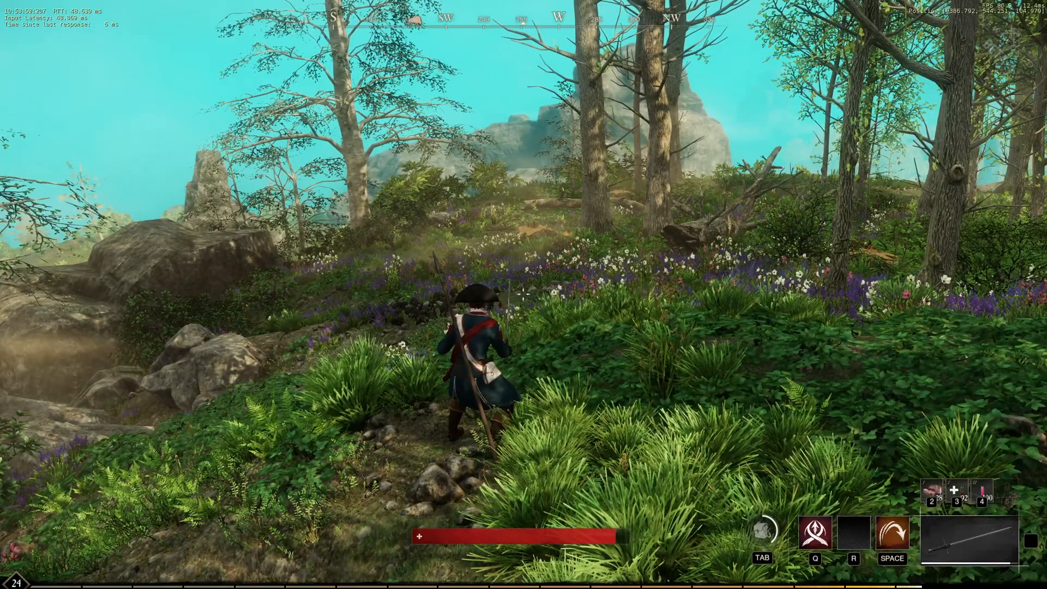
left_click(10, 581)
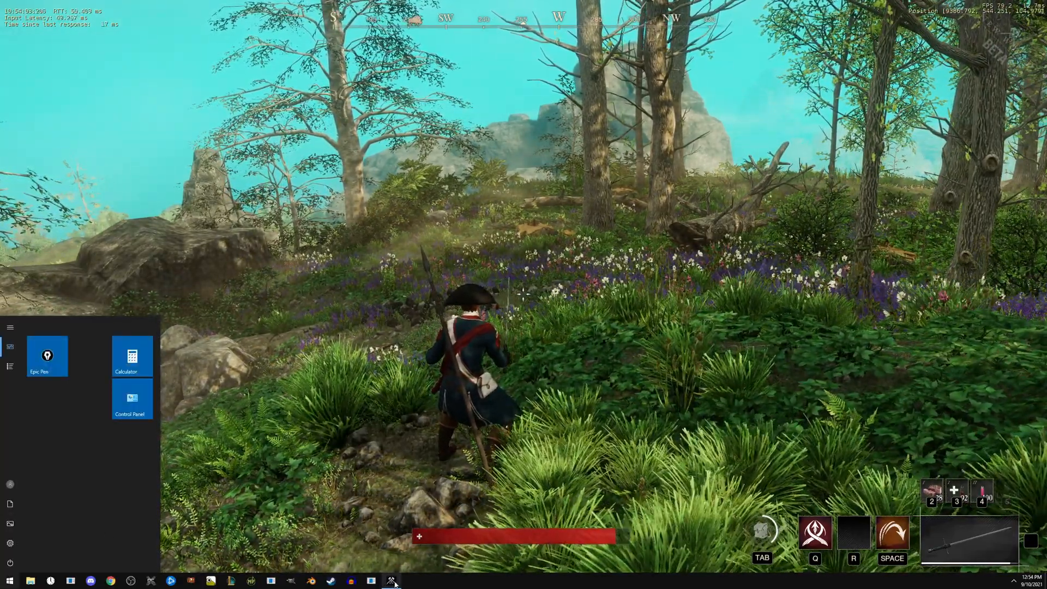
Bring up the New World executable's file properties from its taskbar entry.
right_click(392, 580)
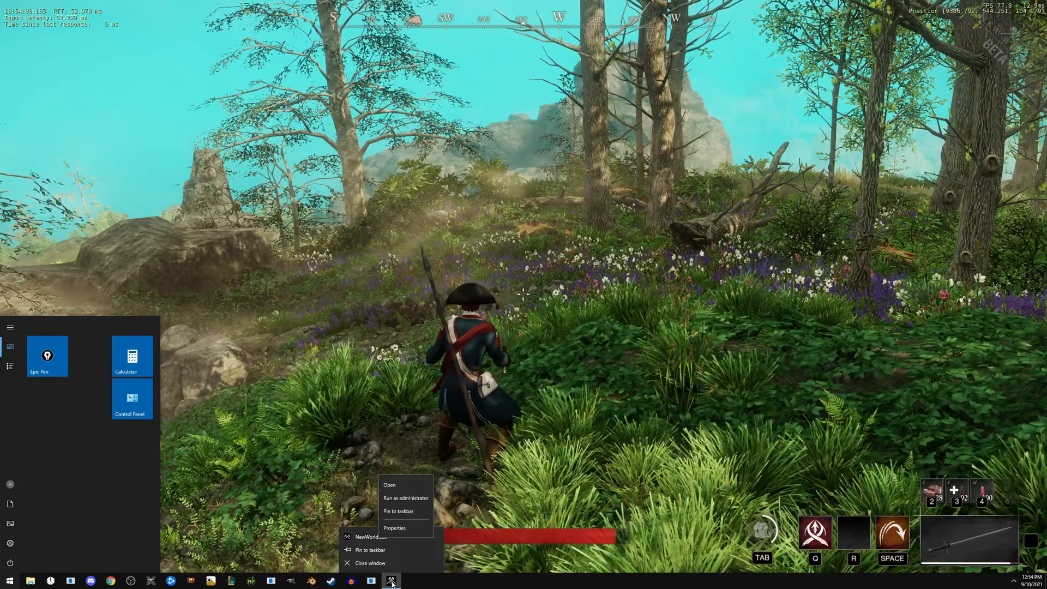
left_click(395, 528)
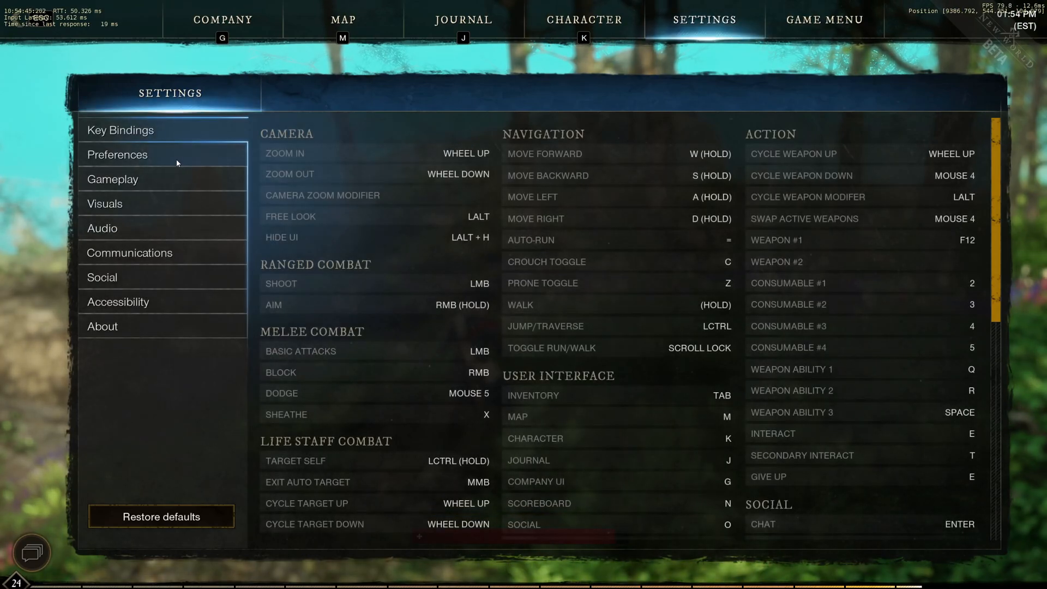
left_click(105, 204)
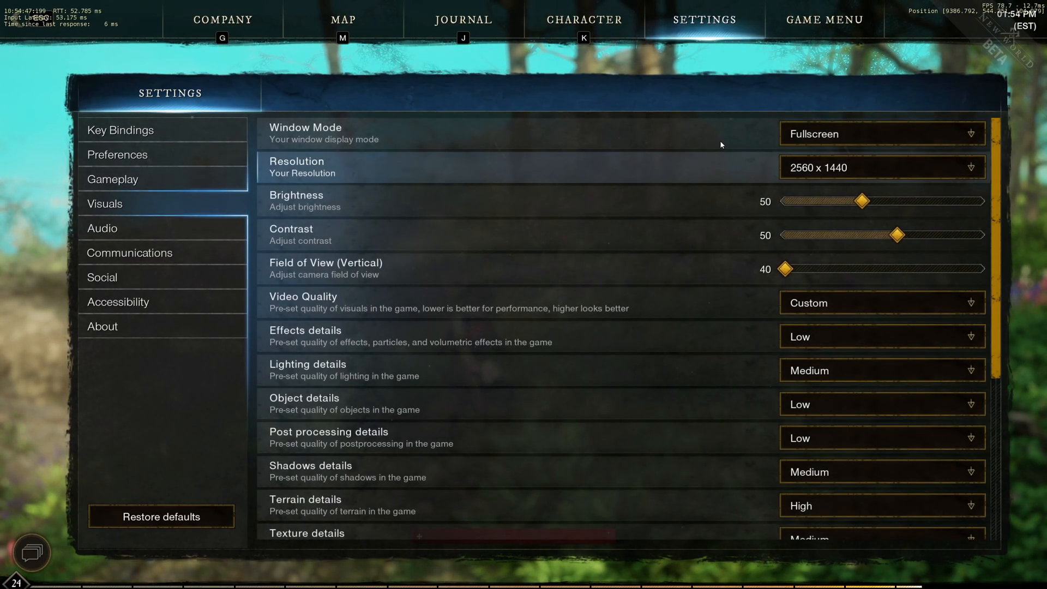
left_click(881, 133)
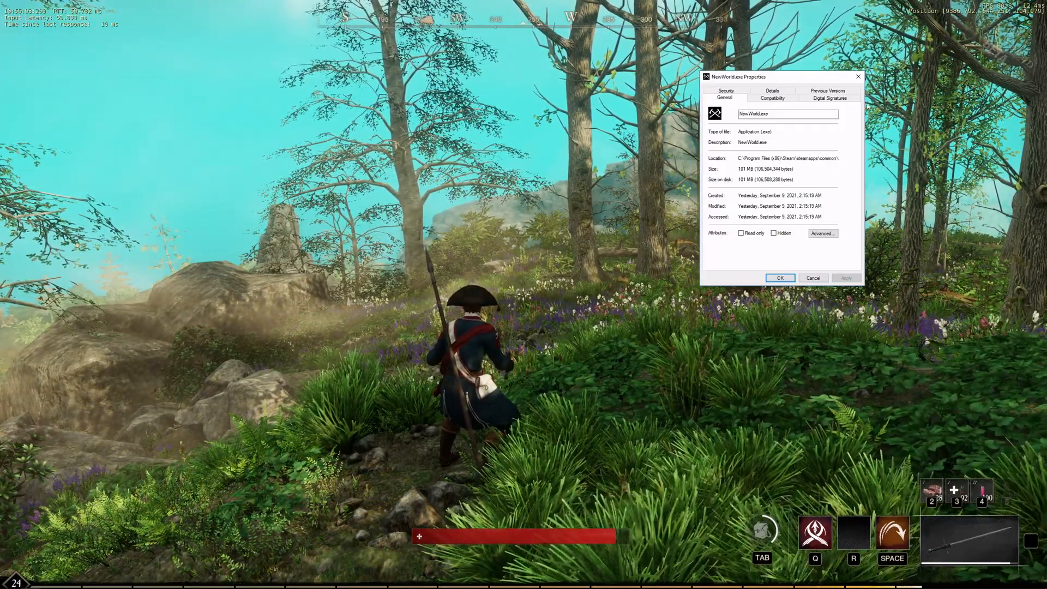
On the Compatibility settings, disable fullscreen optimizations and run the game as administrator.
left_click_drag(755, 76, 607, 209)
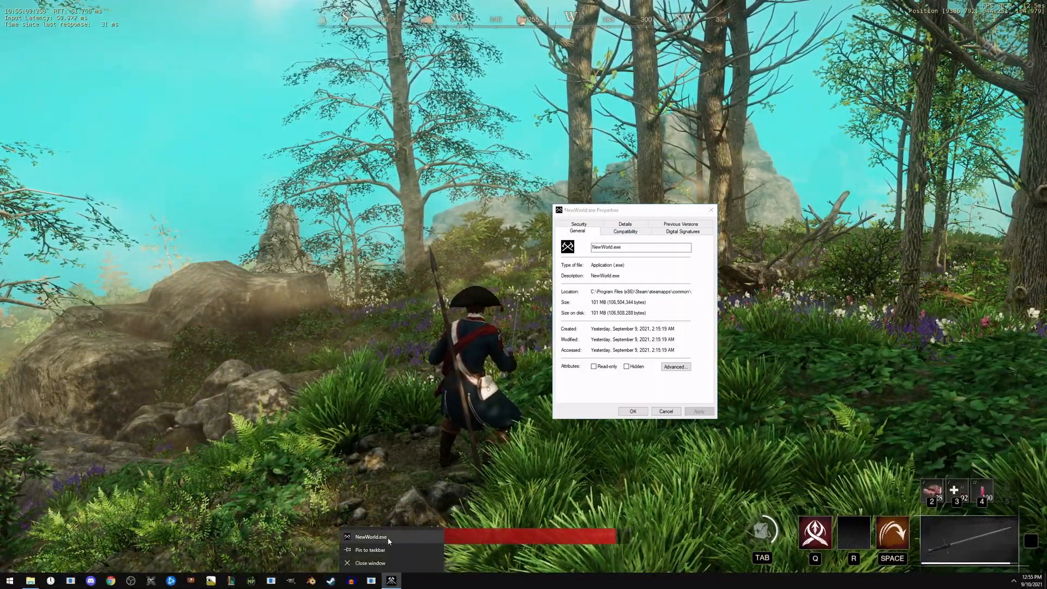
right_click(371, 537)
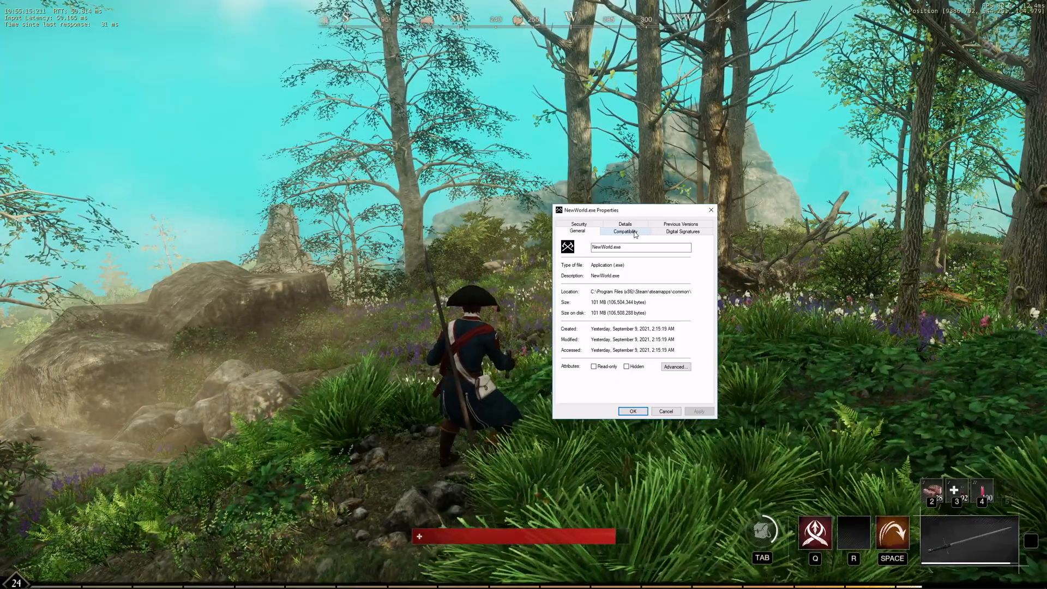
left_click(624, 231)
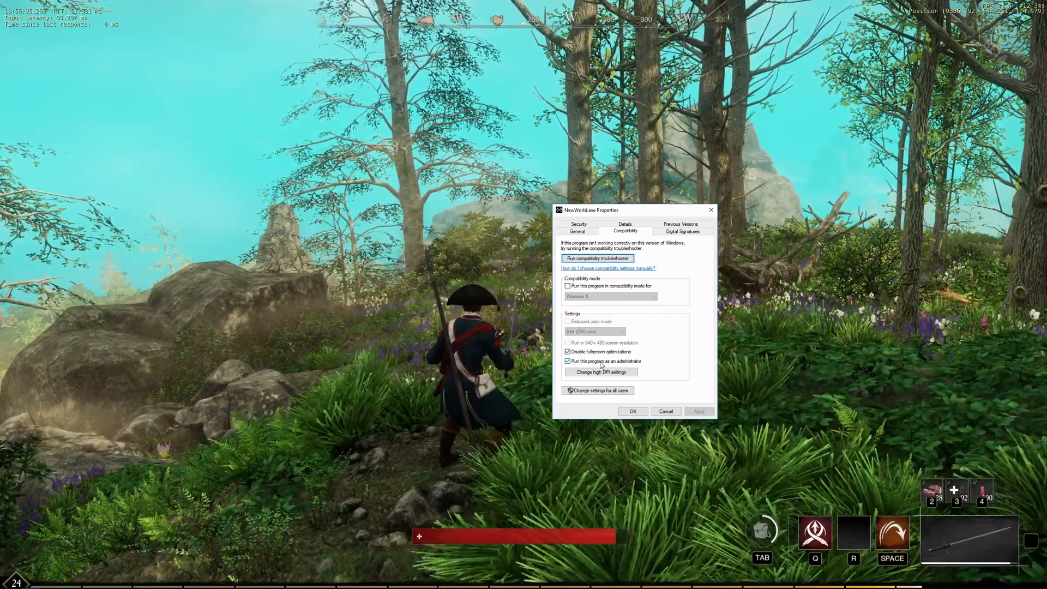
left_click(569, 361)
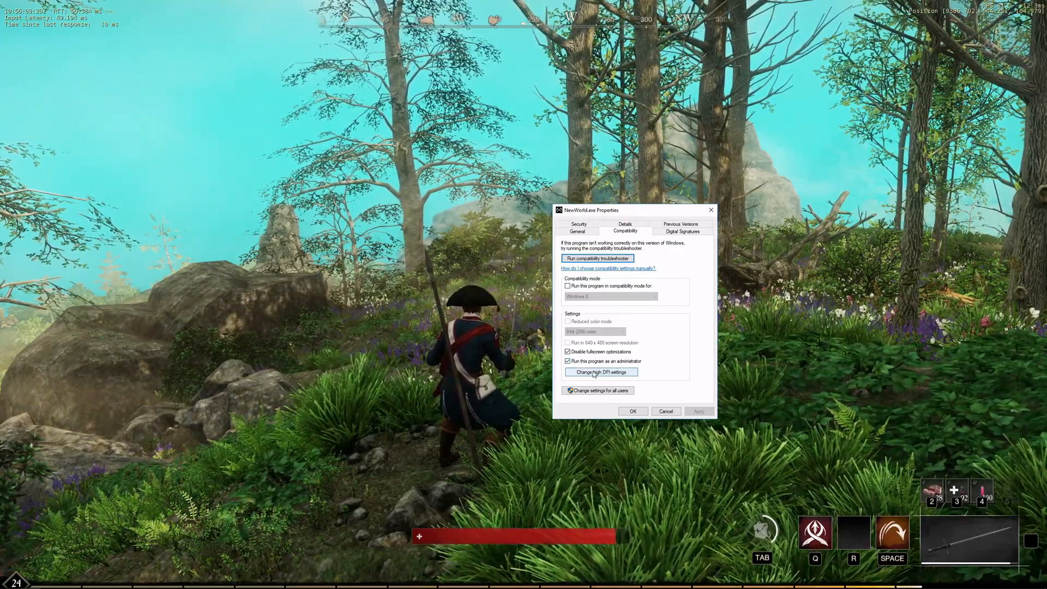
Override high DPI scaling so it is performed by the application, and confirm.
left_click(600, 372)
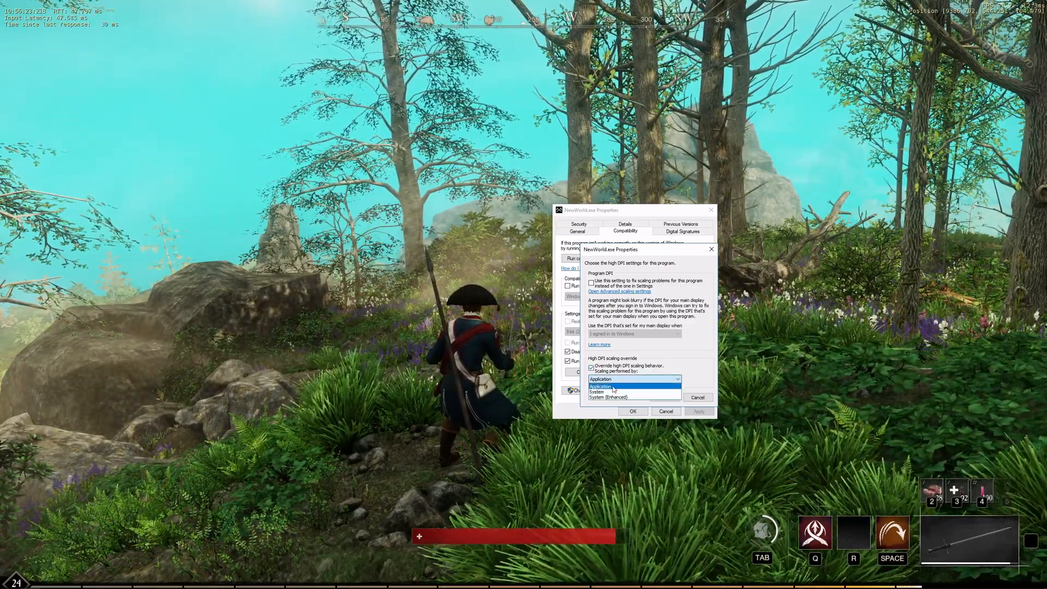
left_click(600, 385)
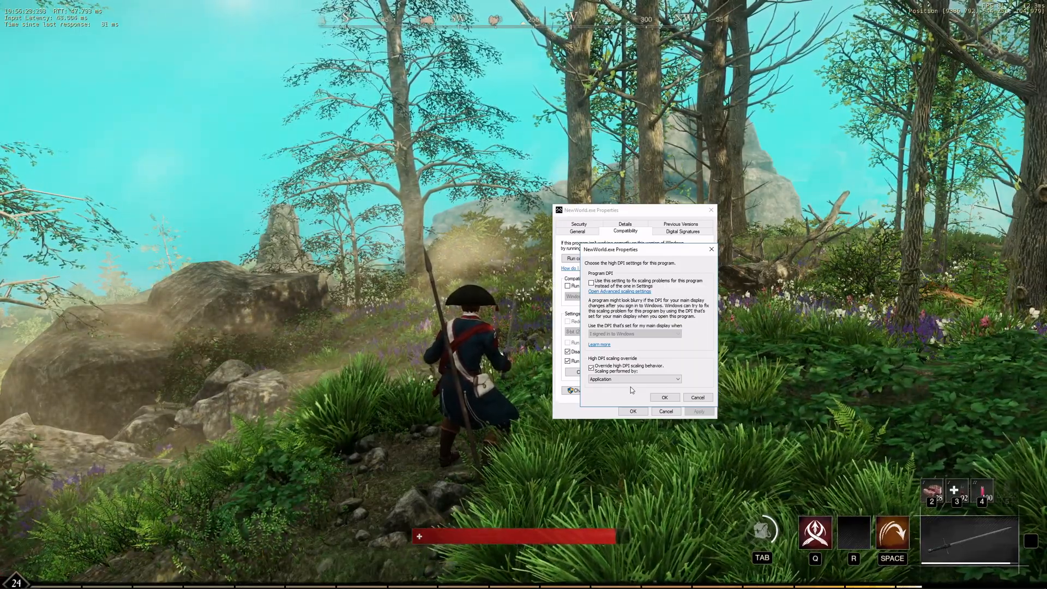
left_click(664, 397)
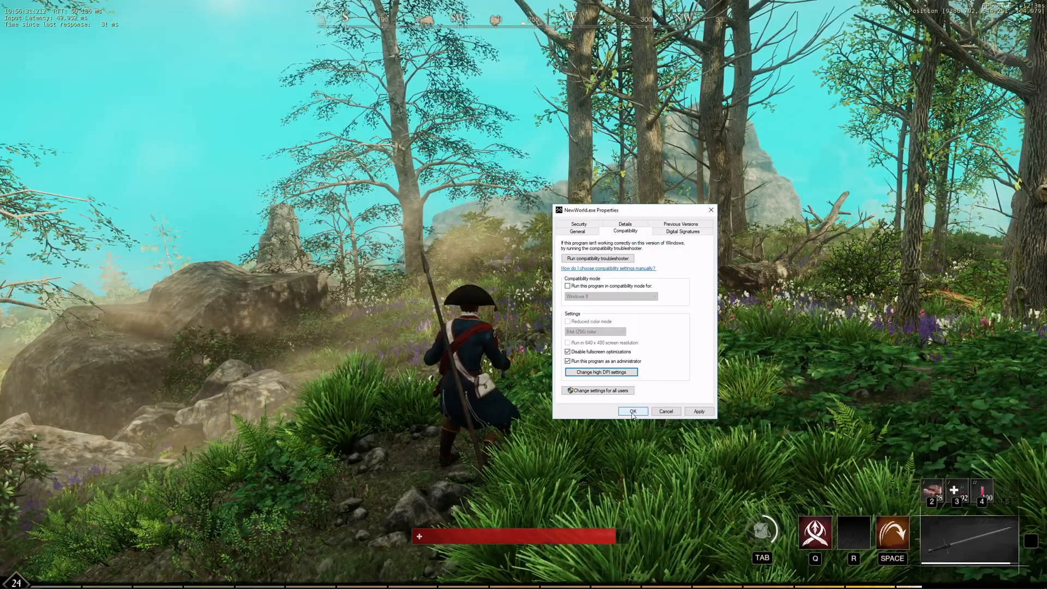
Apply the compatibility changes and open New World Open Beta's properties in the Steam library.
left_click(631, 411)
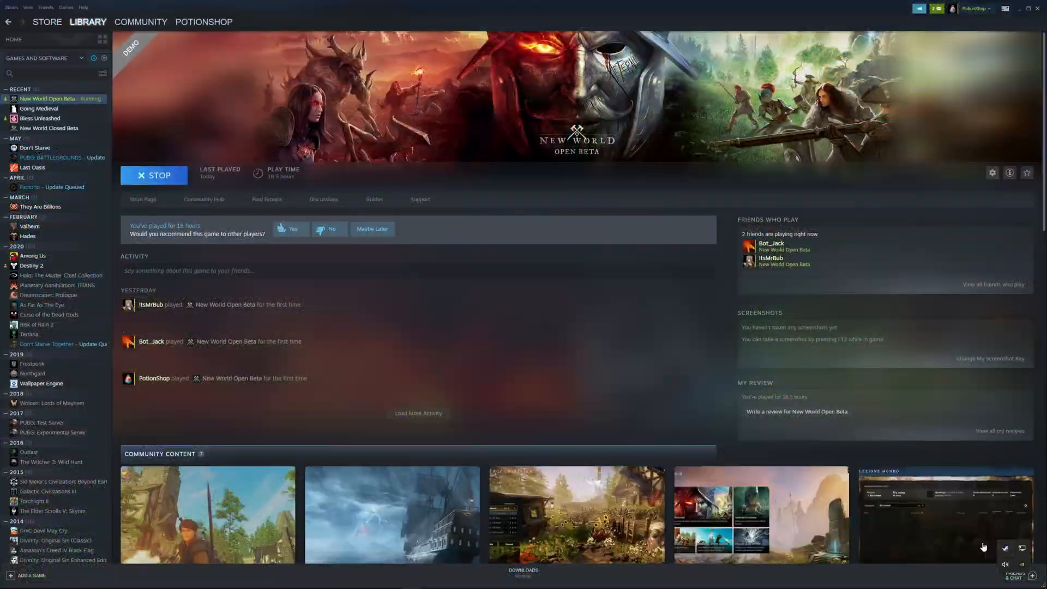
right_click(47, 98)
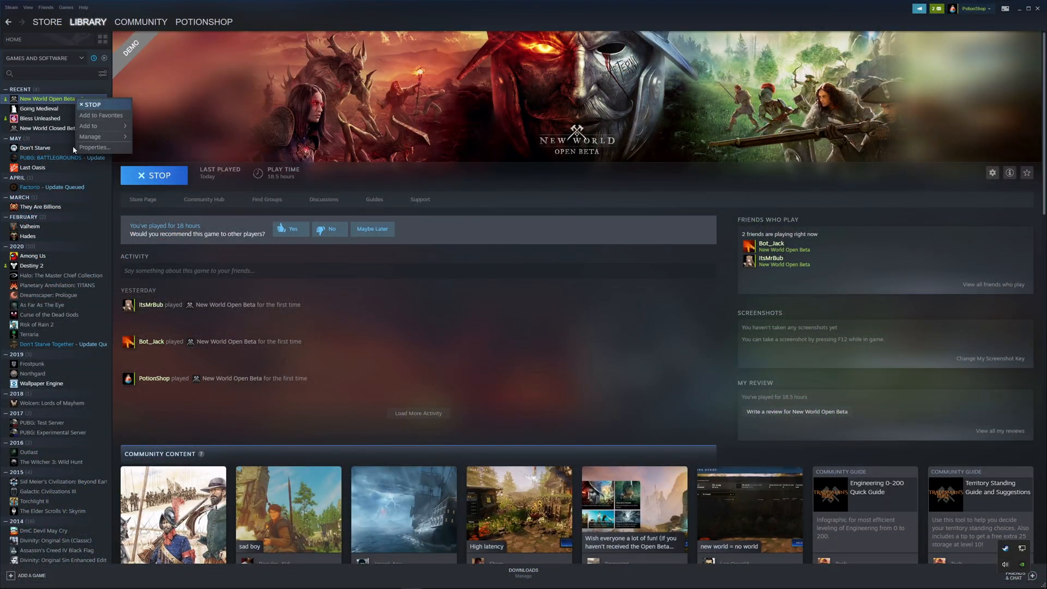
left_click(95, 147)
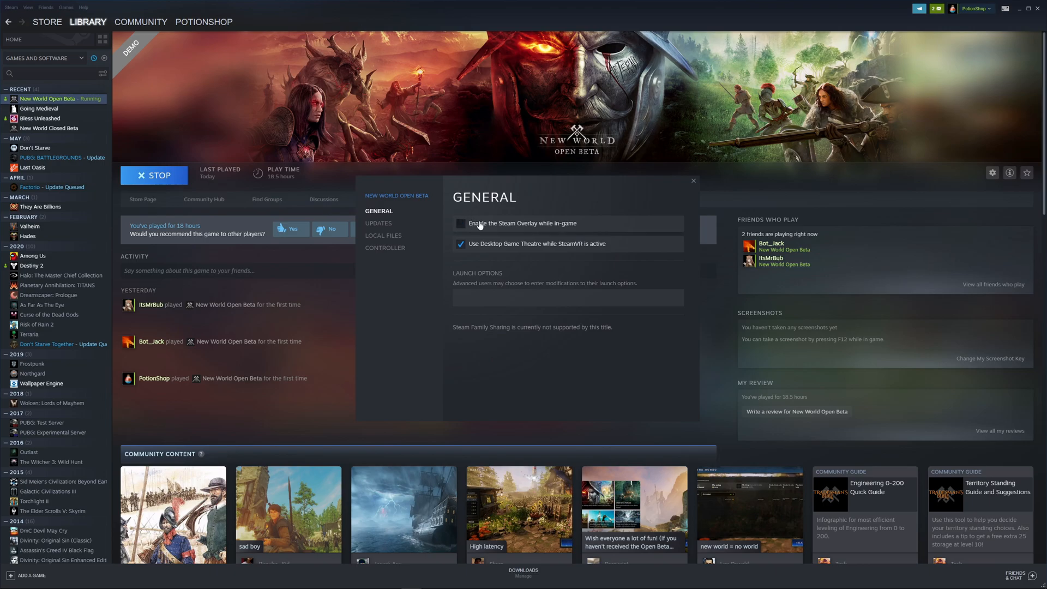
mouse_move(502, 229)
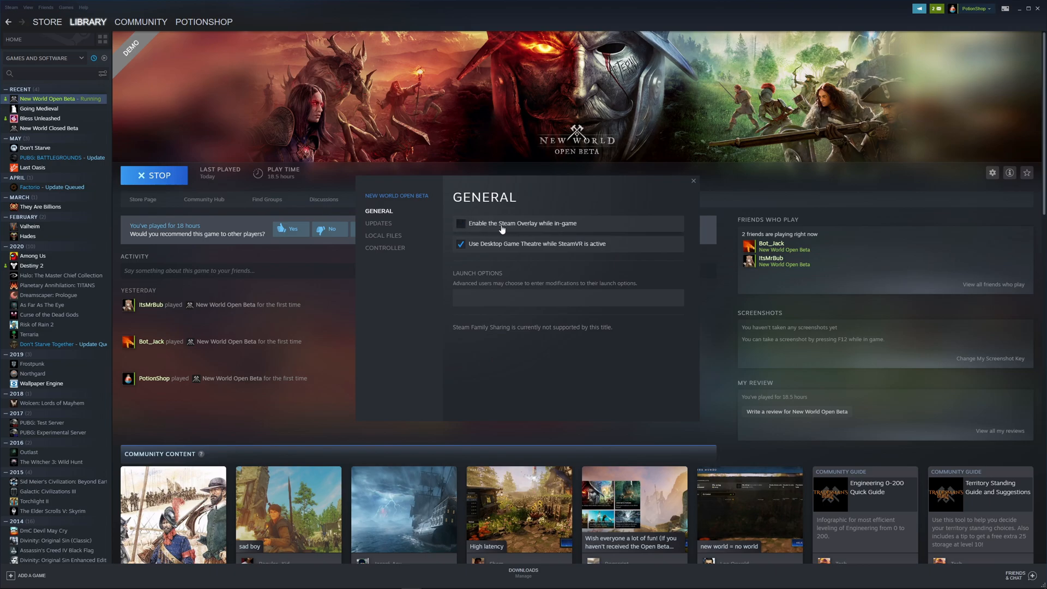
mouse_move(552, 227)
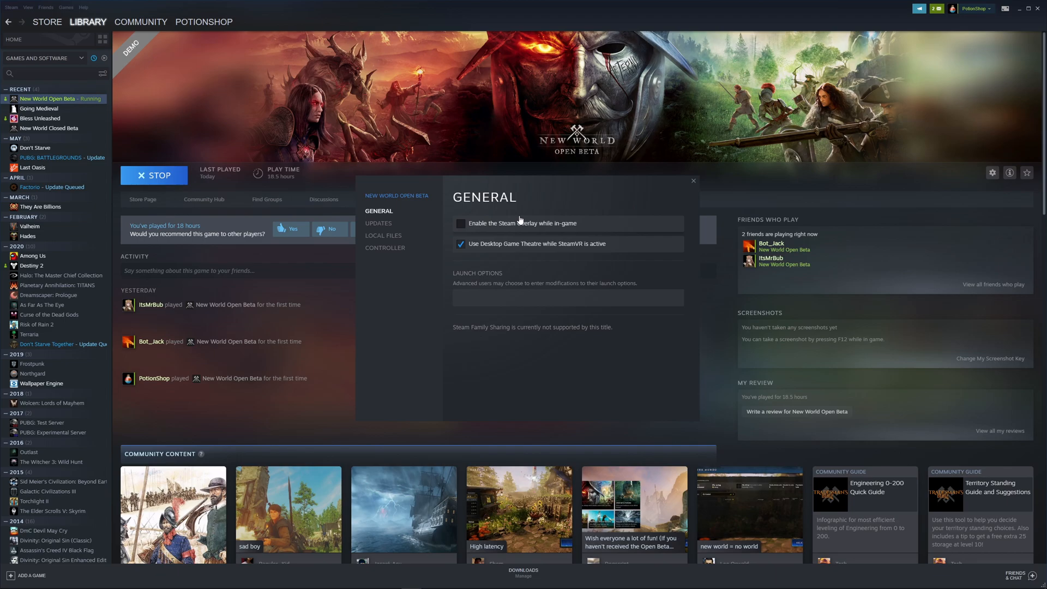
mouse_move(427, 208)
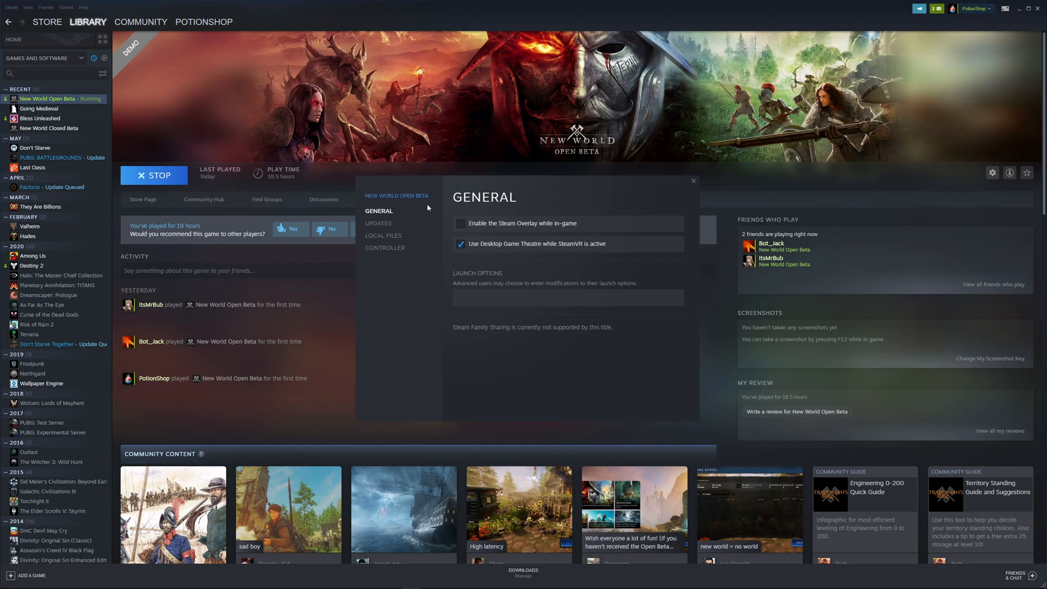
mouse_move(525, 145)
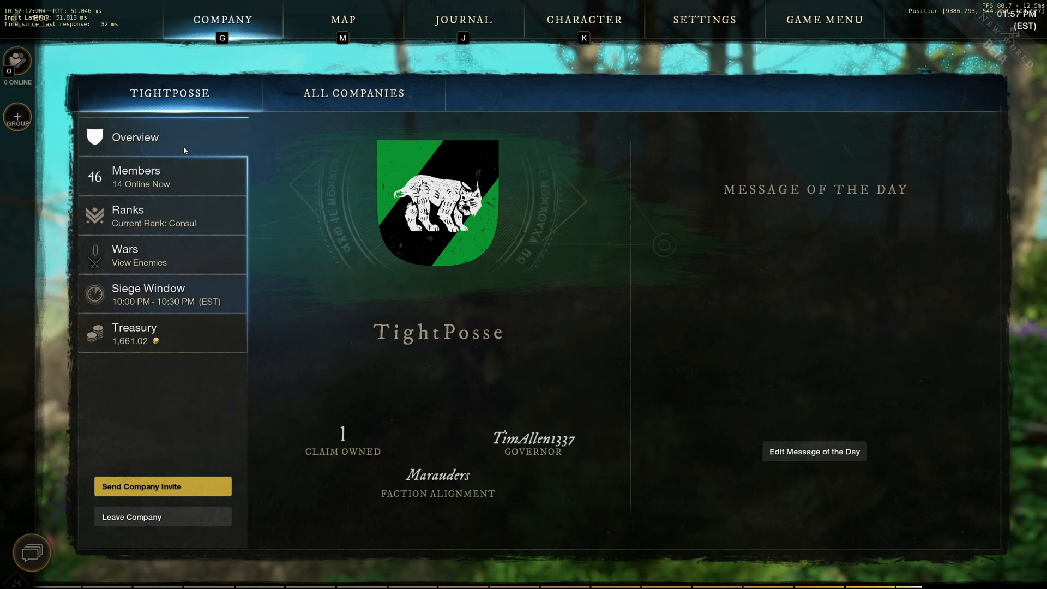
mouse_move(132, 29)
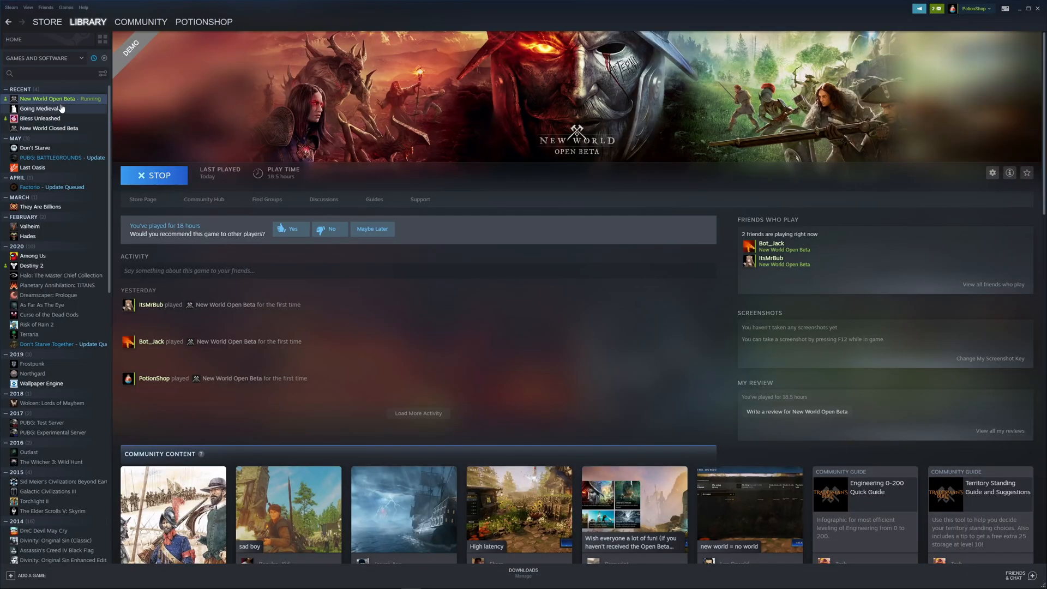
Reopen the New World Open Beta properties from the library after returning briefly.
right_click(48, 98)
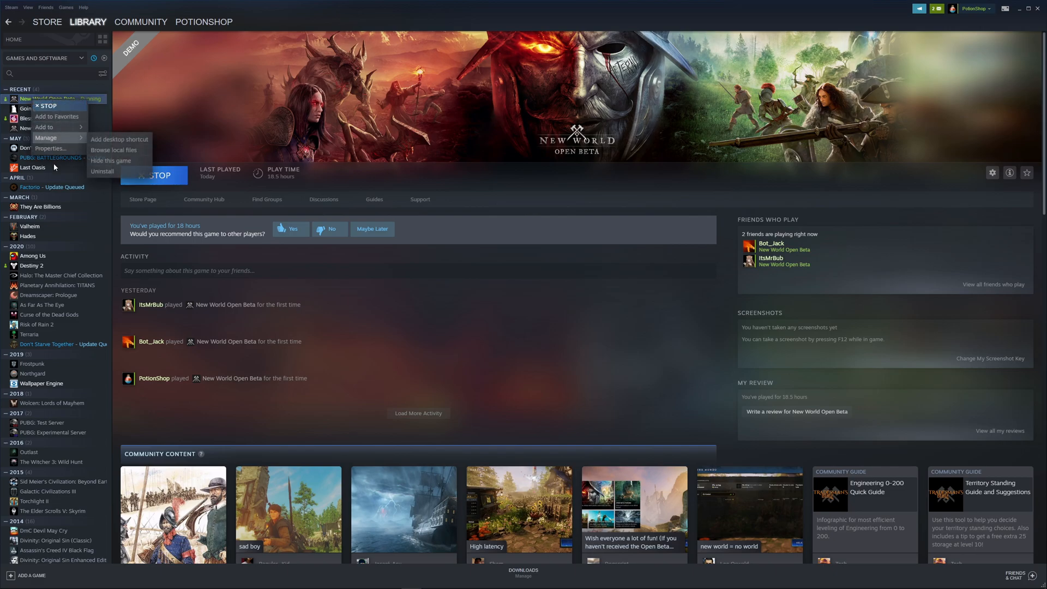
left_click(50, 148)
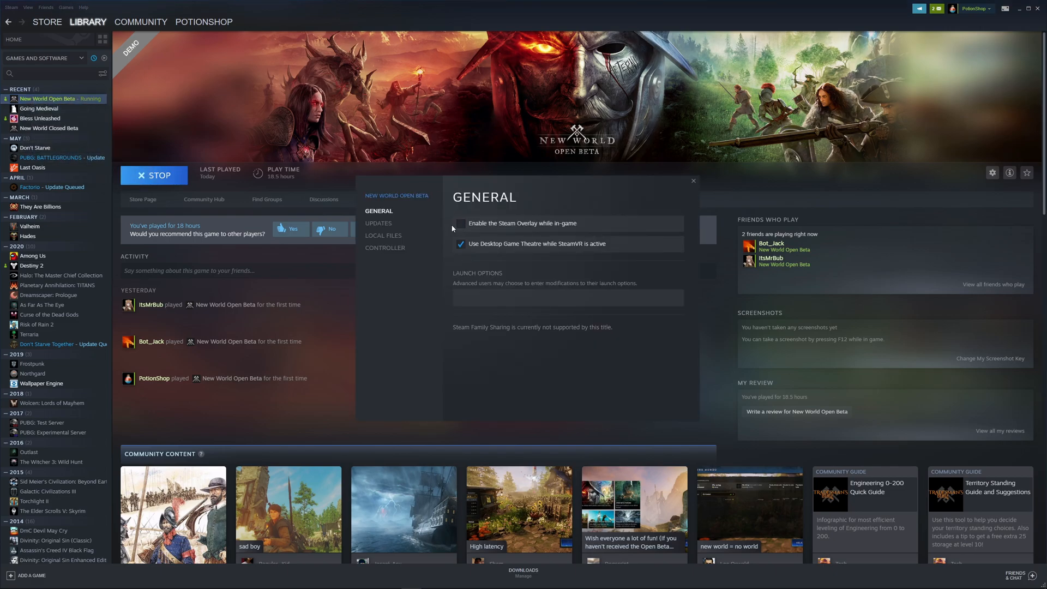
Switch the Steam in-game overlay off for New World and return to the game's settings.
left_click(694, 181)
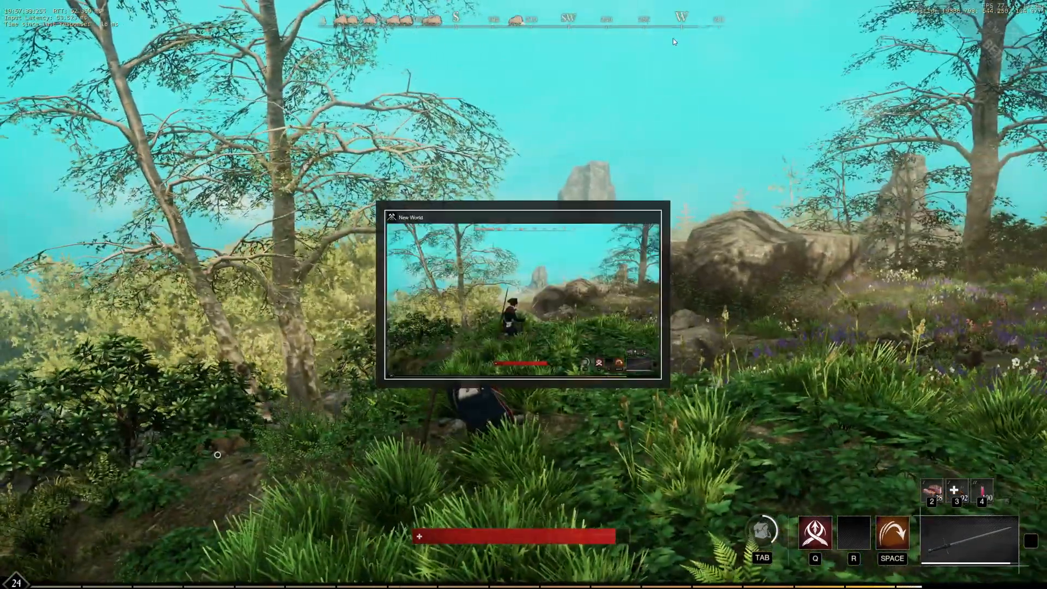
left_click(10, 580)
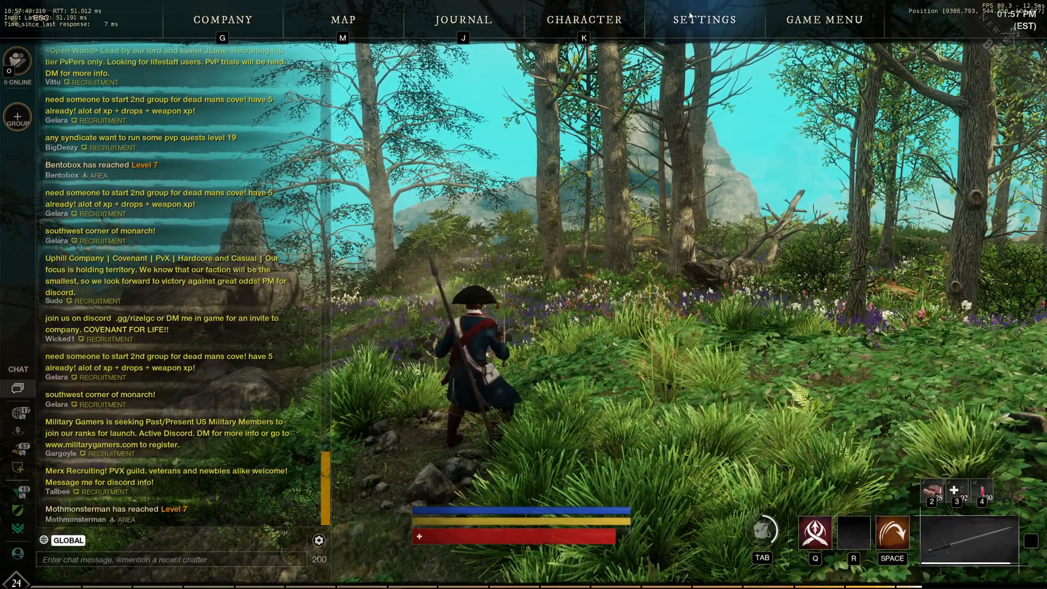
left_click(703, 19)
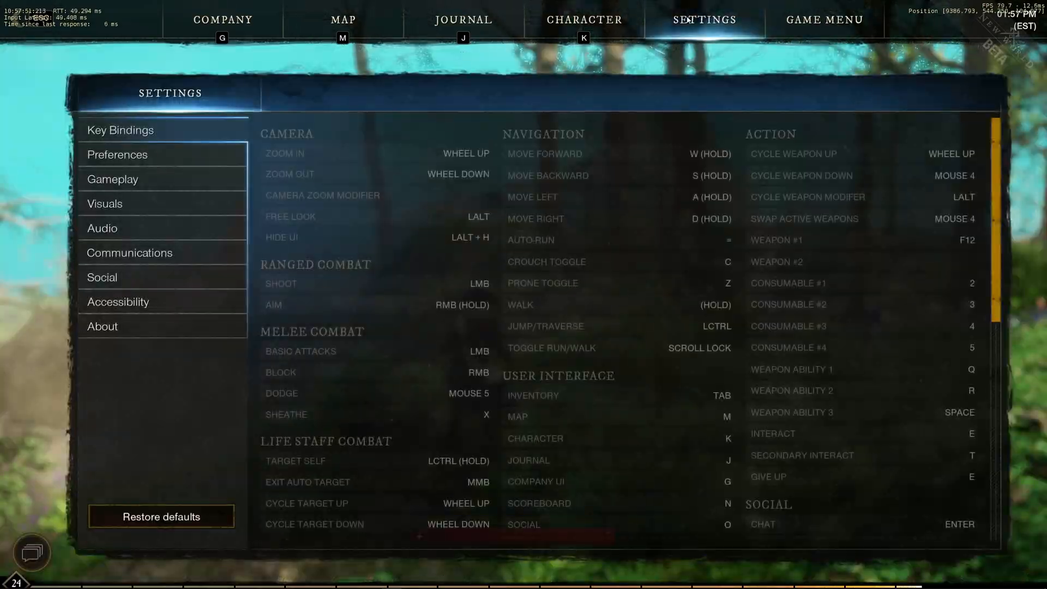
Check Visuals keep DRS off, V-Sync off and Max FPS uncapped among 30, 60, uncapped.
left_click(105, 204)
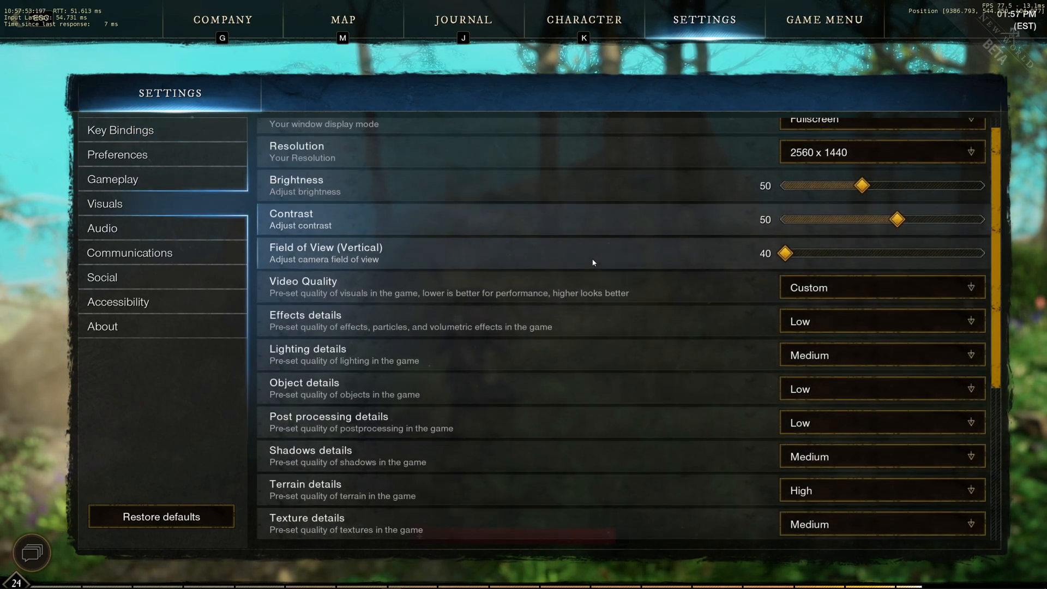
scroll("down", 3)
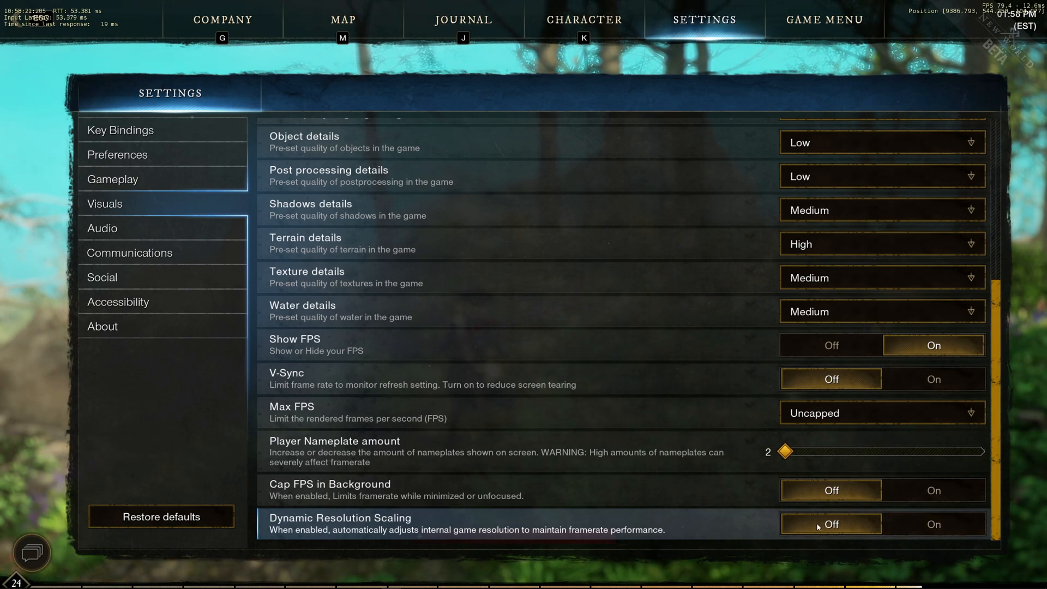
mouse_move(713, 527)
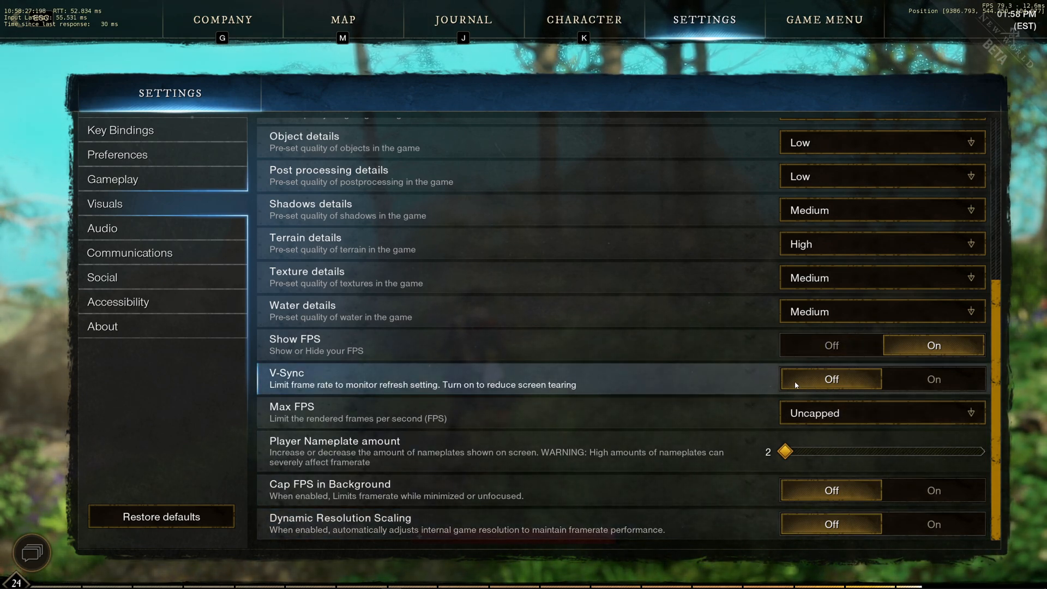
mouse_move(615, 351)
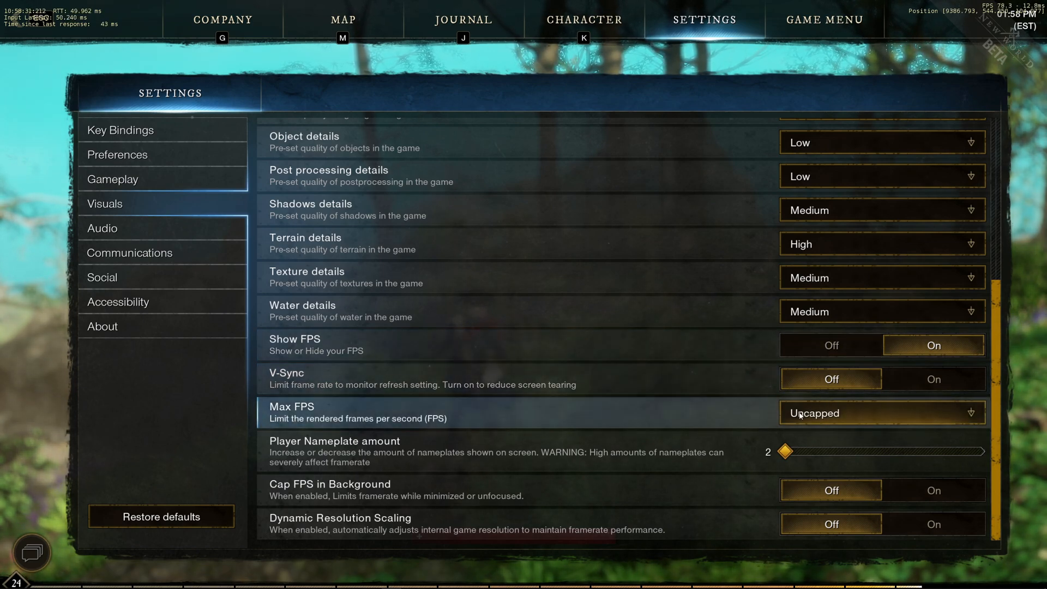
left_click(881, 413)
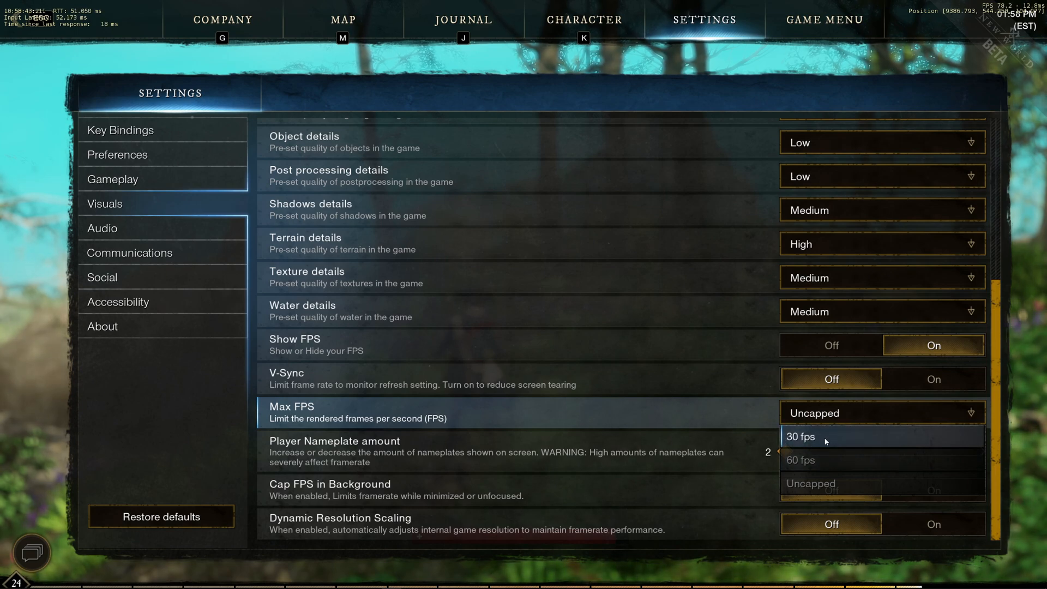
mouse_move(802, 460)
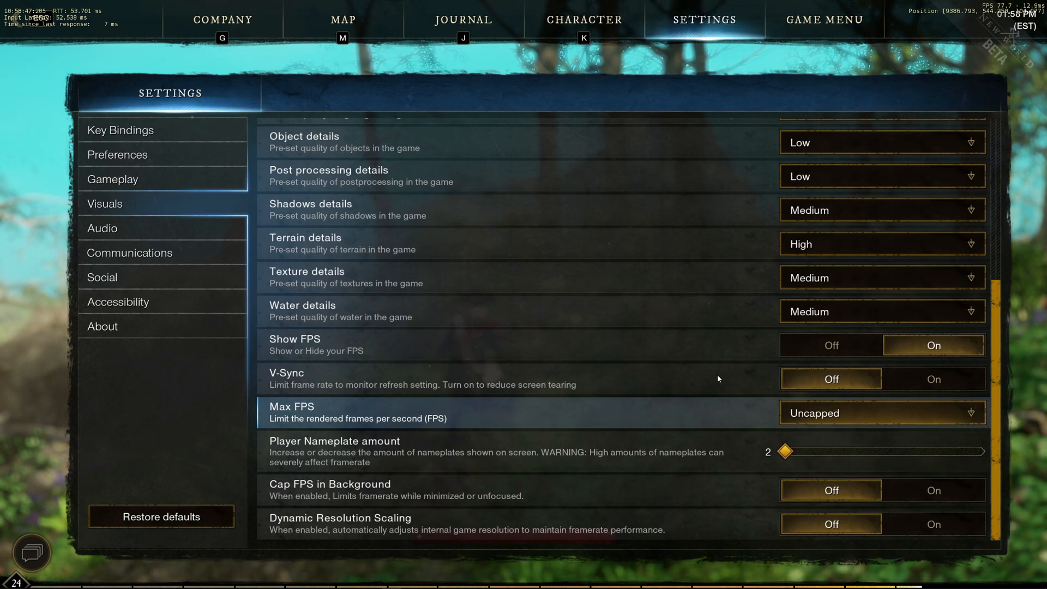
mouse_move(541, 277)
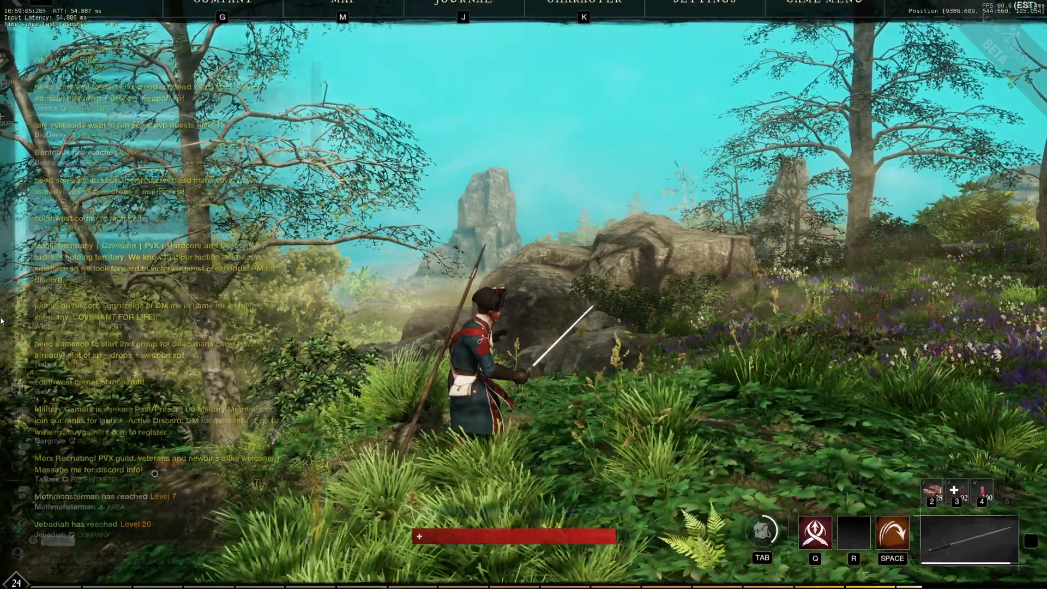
Show the Visuals presets: effects, object and post-processing Low, texture details Medium.
left_click(704, 12)
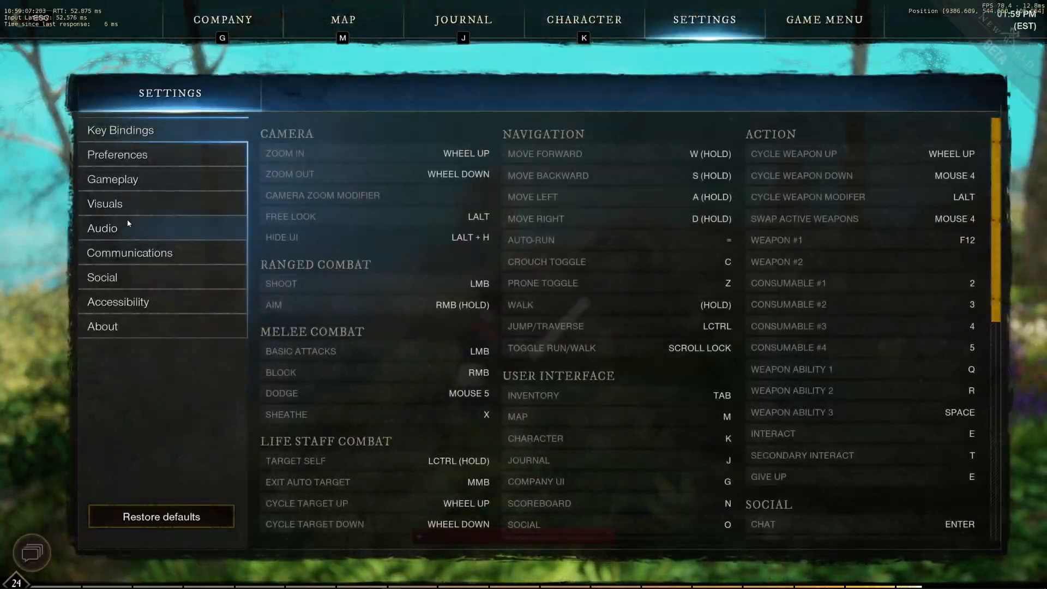
left_click(104, 204)
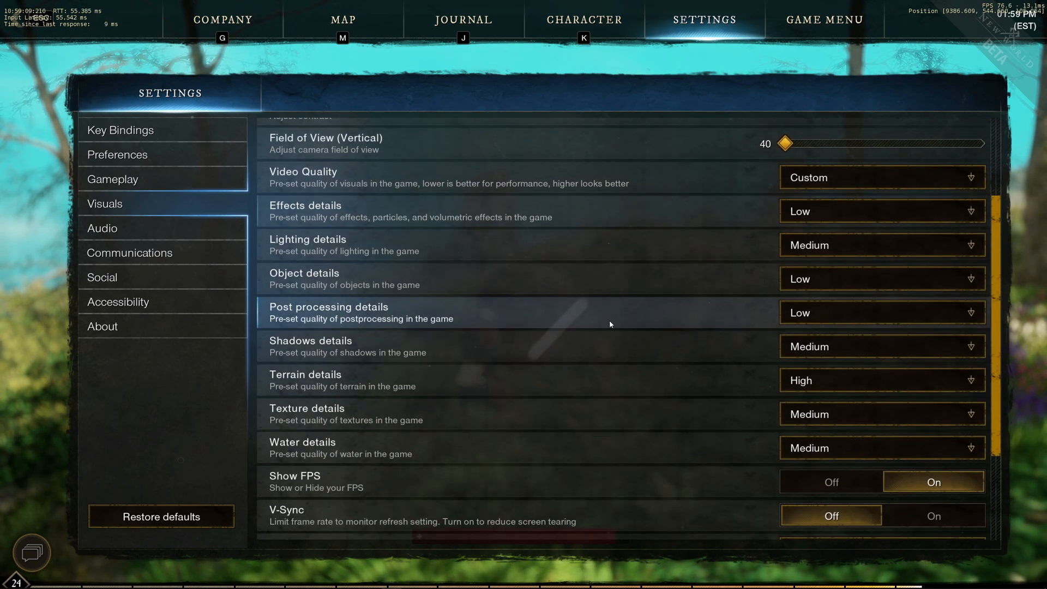
scroll("down", 3)
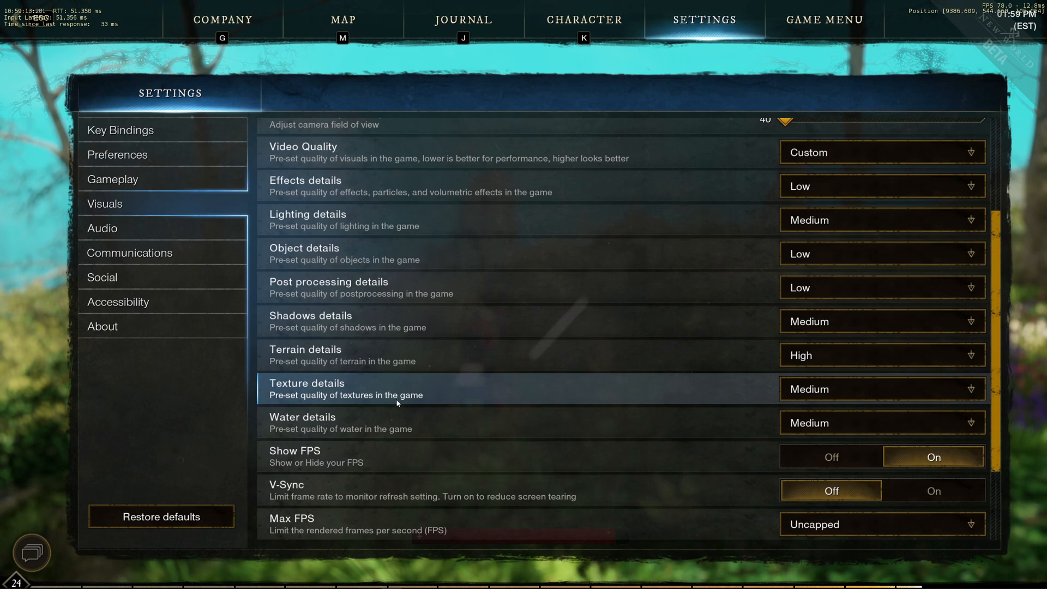
mouse_move(582, 385)
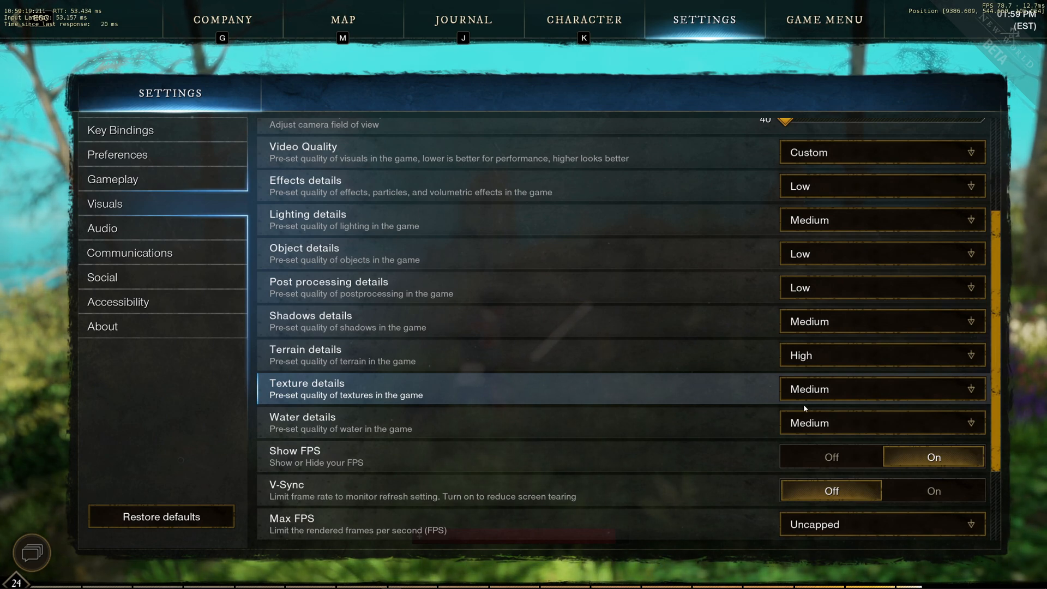
mouse_move(664, 389)
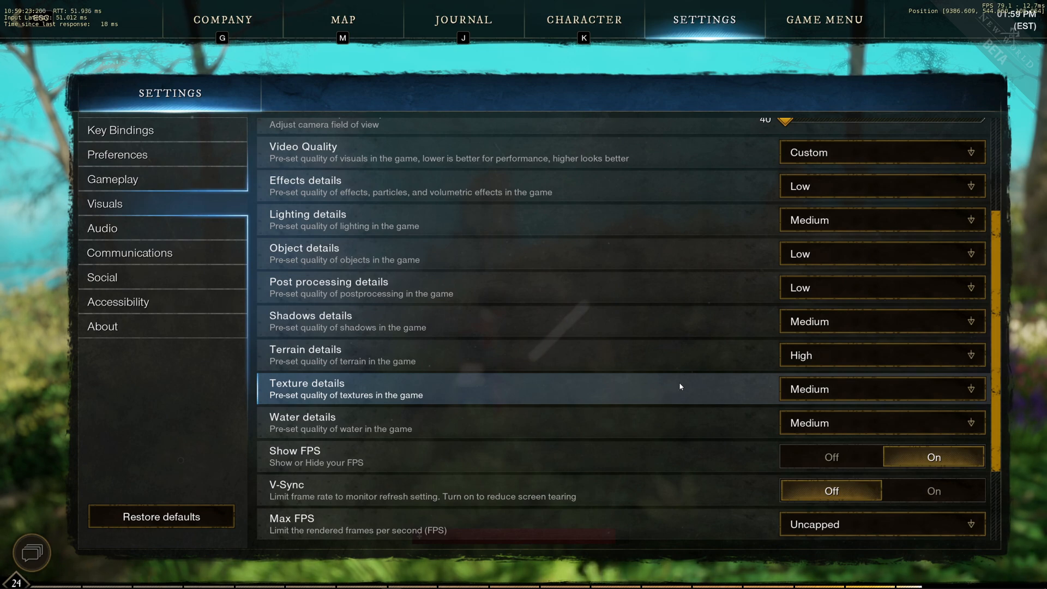
mouse_move(591, 337)
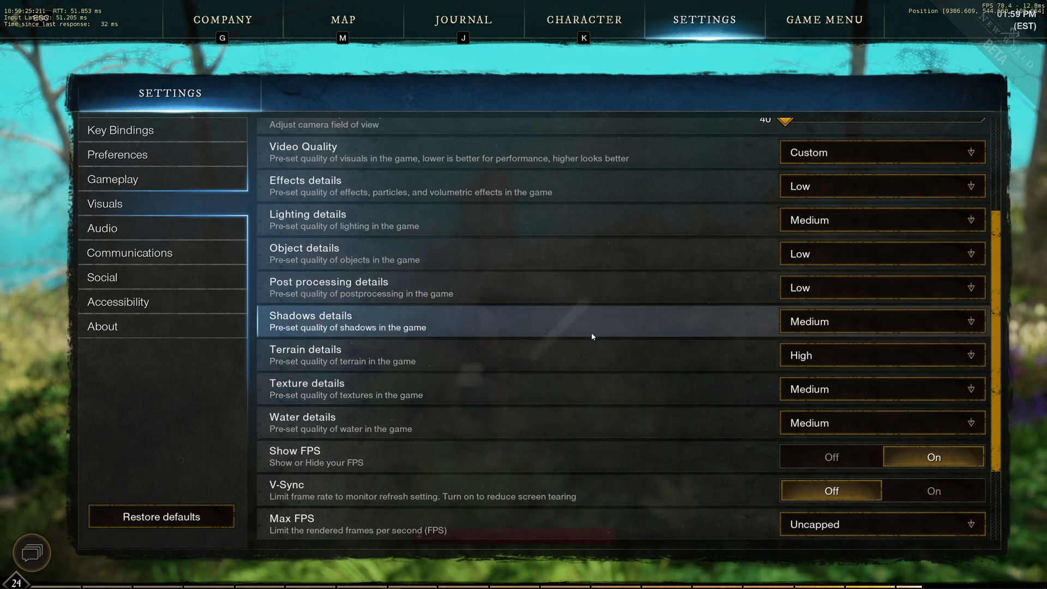
mouse_move(795, 334)
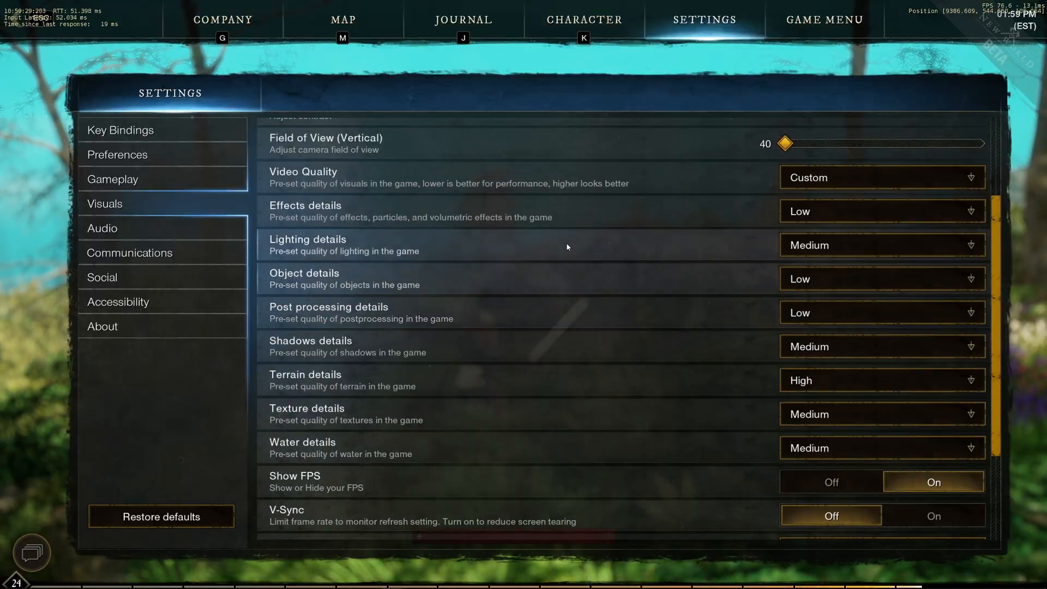
Close the settings and resume playing for a moment.
key("Escape")
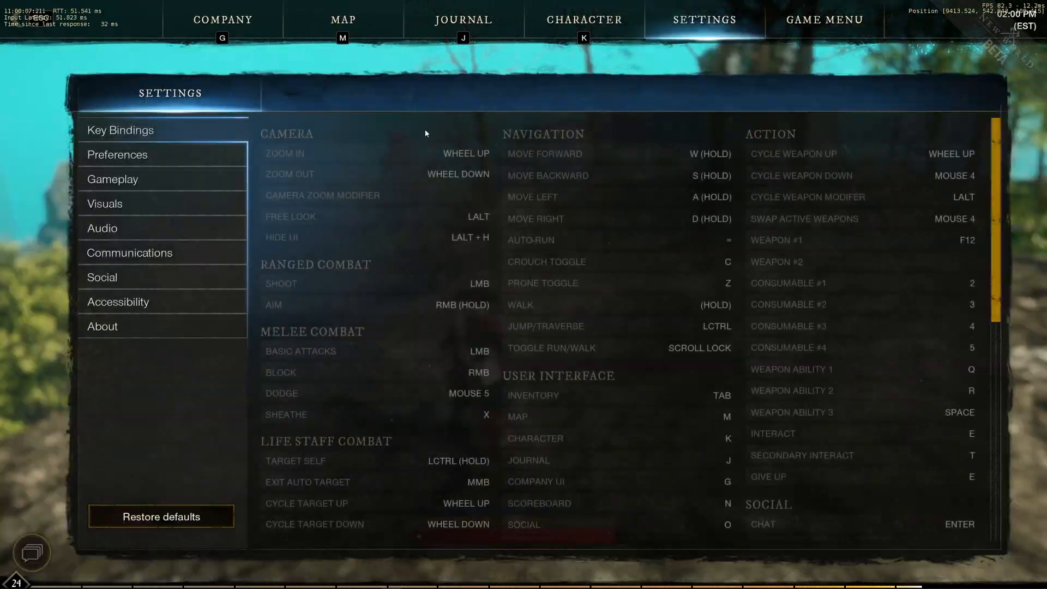
Review the terrain details quality options in Visuals before returning to gameplay.
left_click(104, 204)
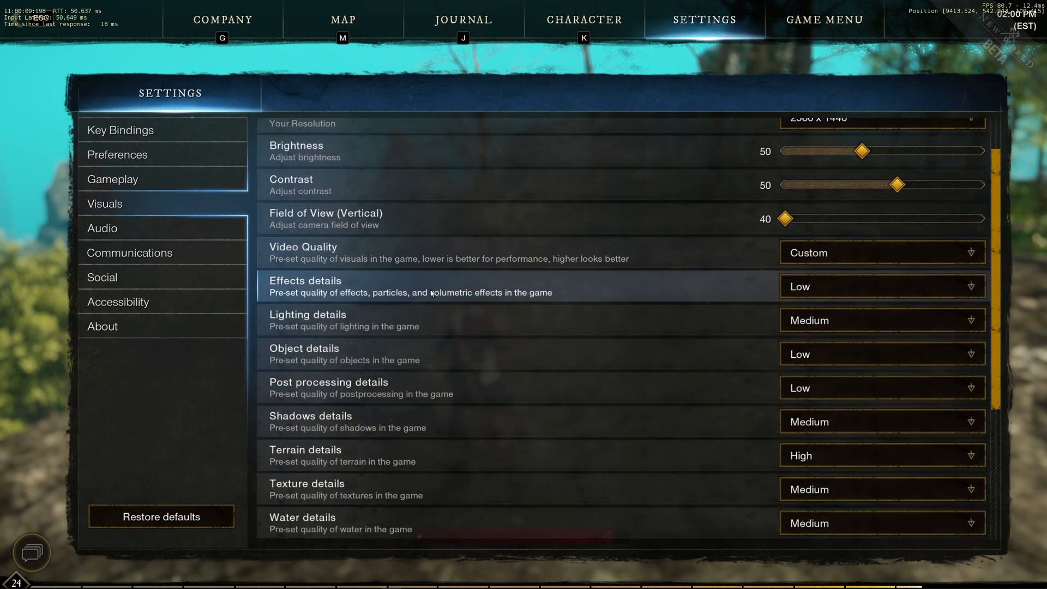
mouse_move(358, 316)
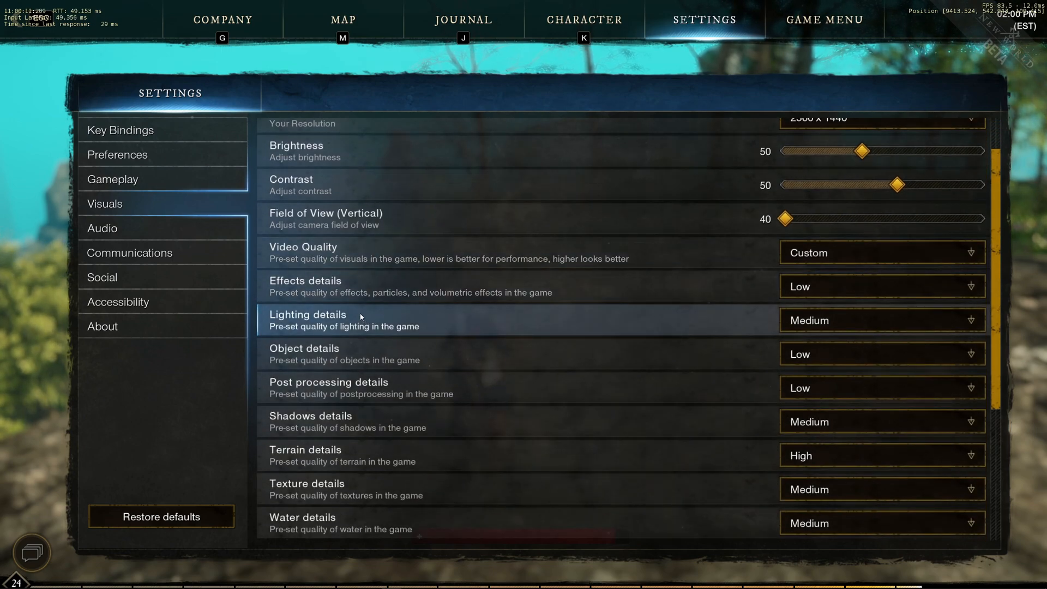
scroll("down", 3)
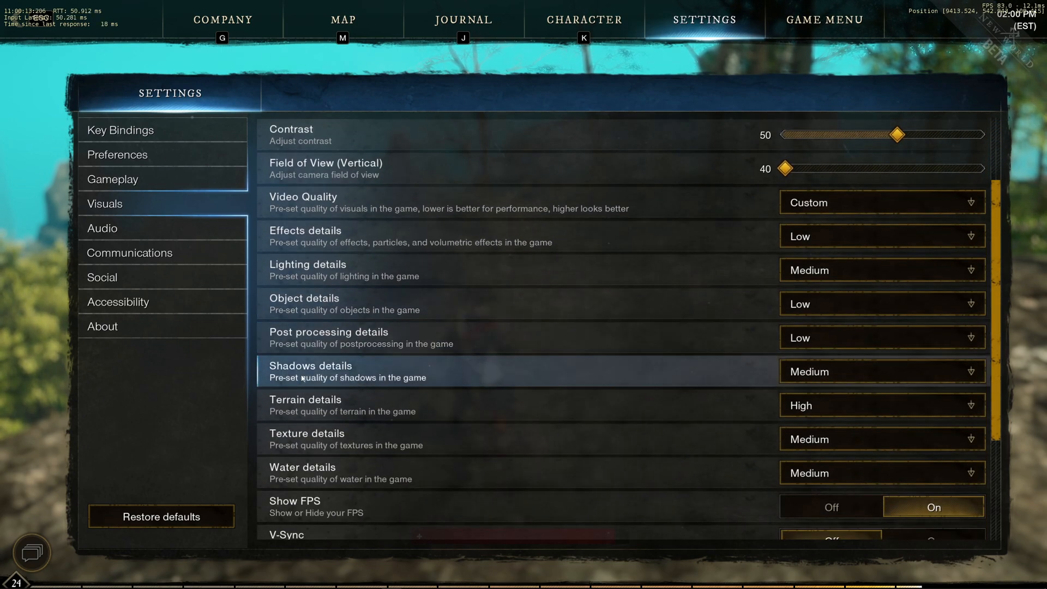
mouse_move(334, 405)
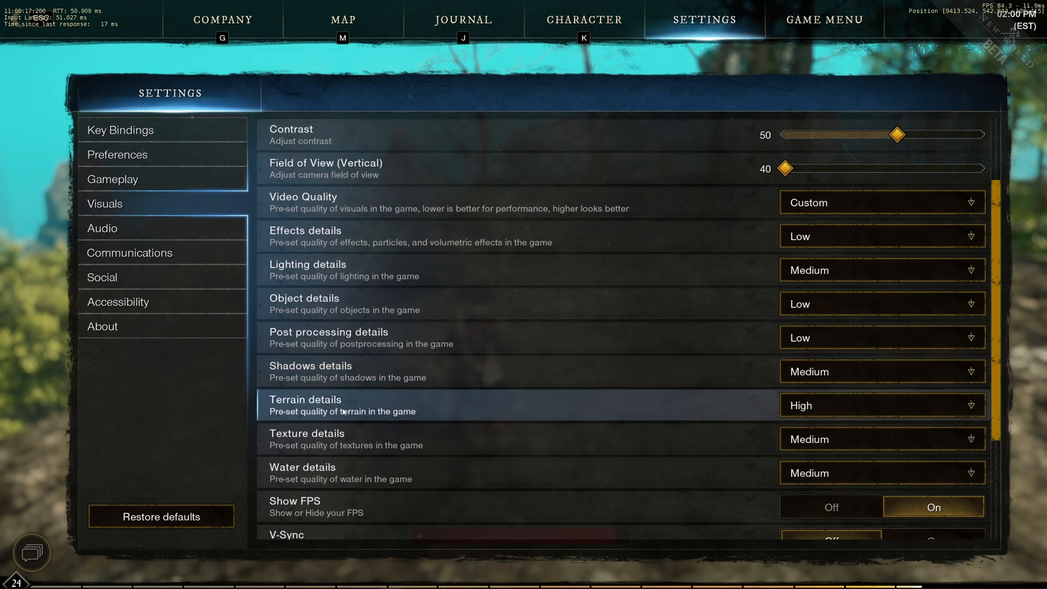
left_click(882, 405)
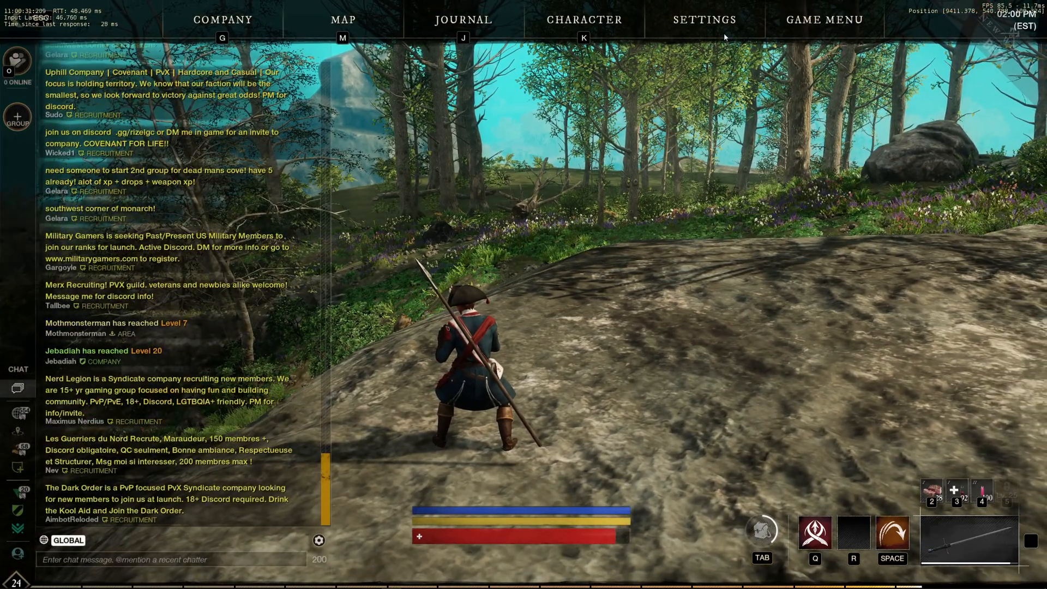
Set terrain details back to High in the Visuals settings.
left_click(703, 19)
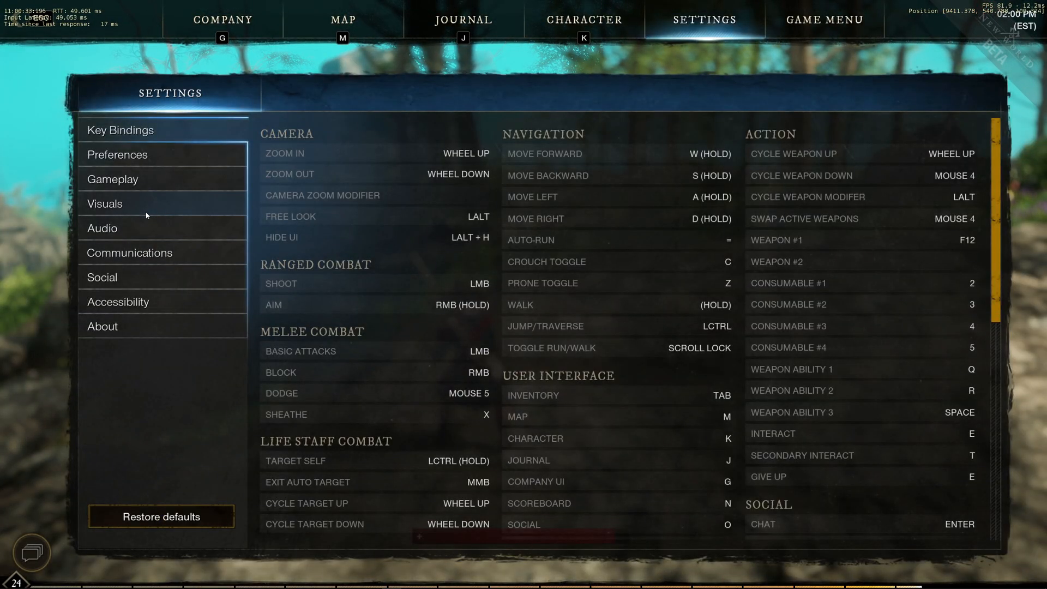
left_click(104, 204)
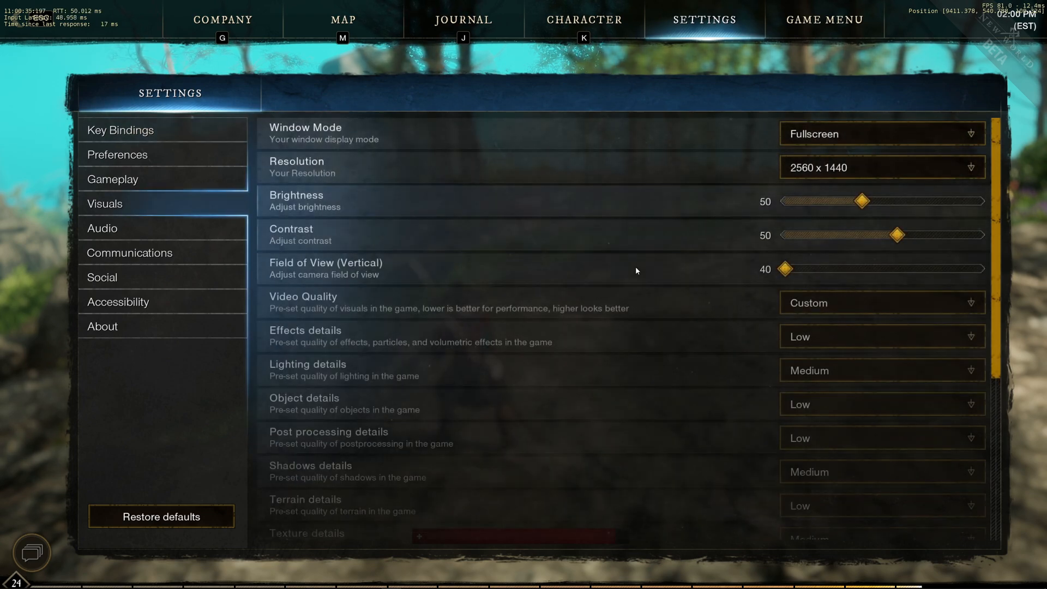
scroll("down", 3)
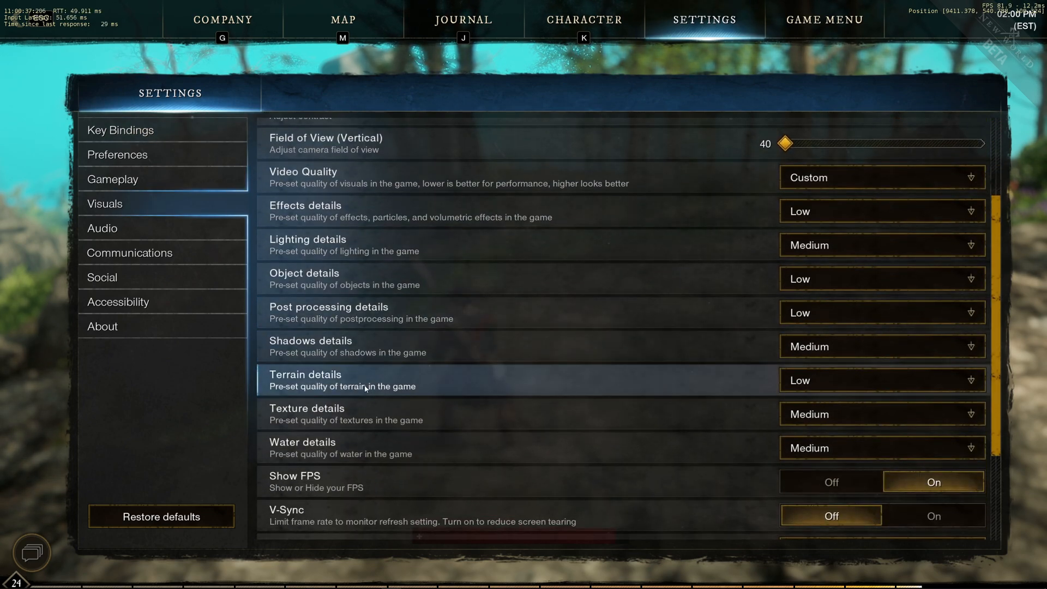
left_click(881, 379)
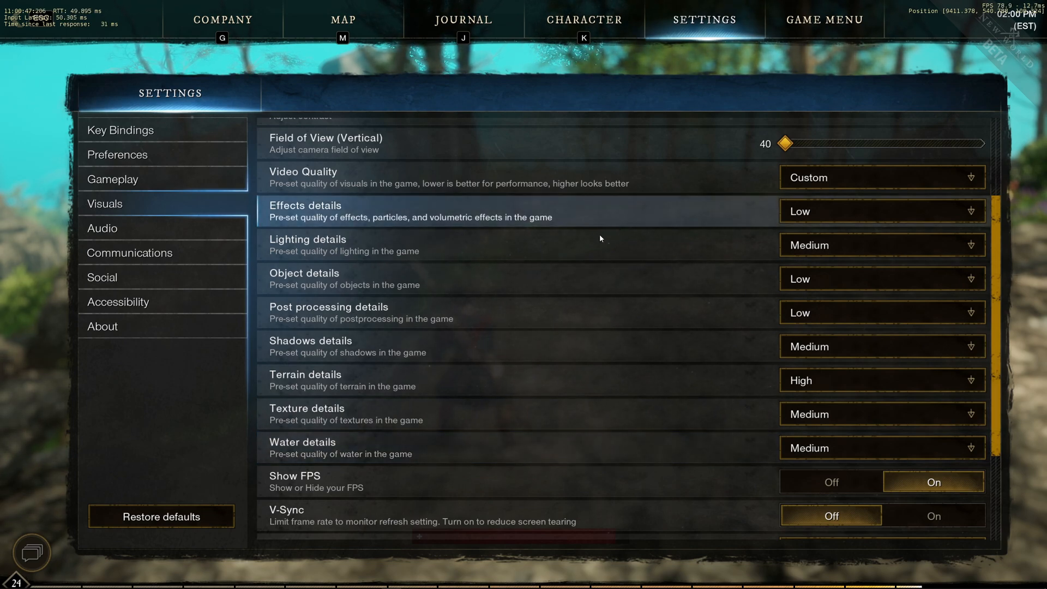
mouse_move(600, 244)
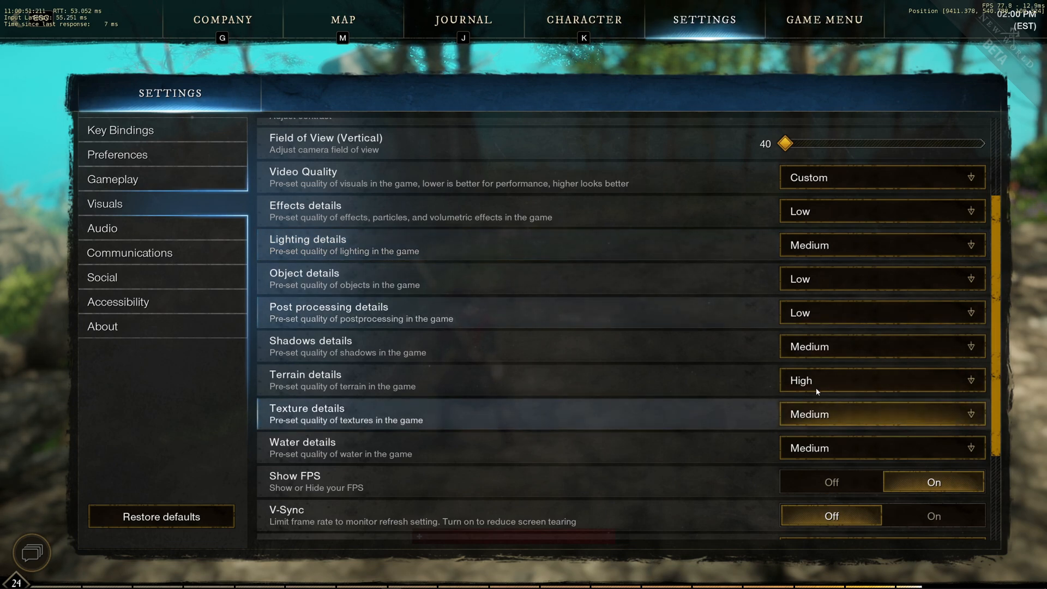
mouse_move(721, 380)
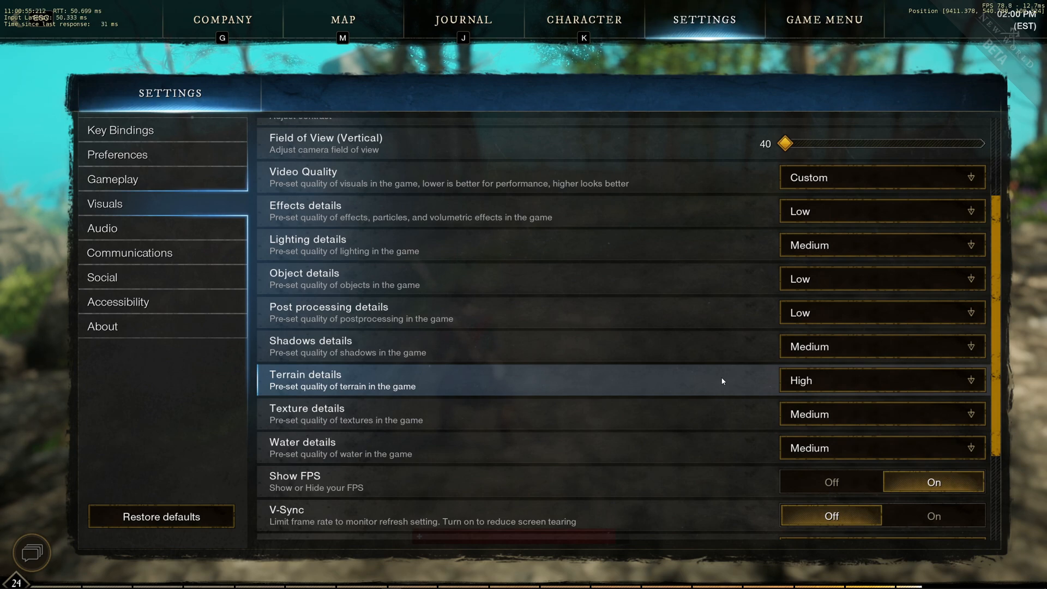
mouse_move(836, 361)
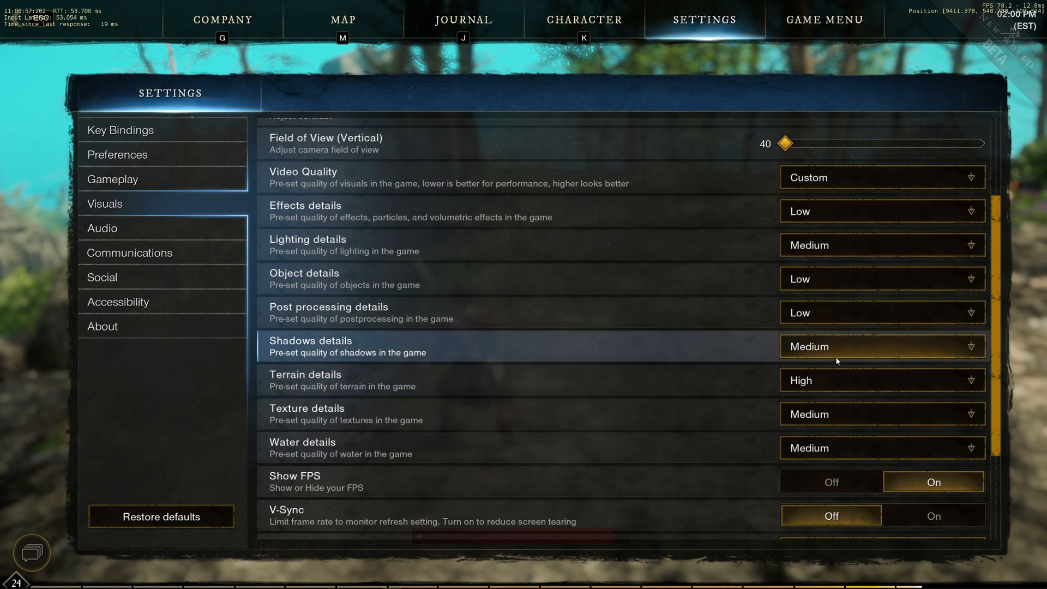
mouse_move(590, 366)
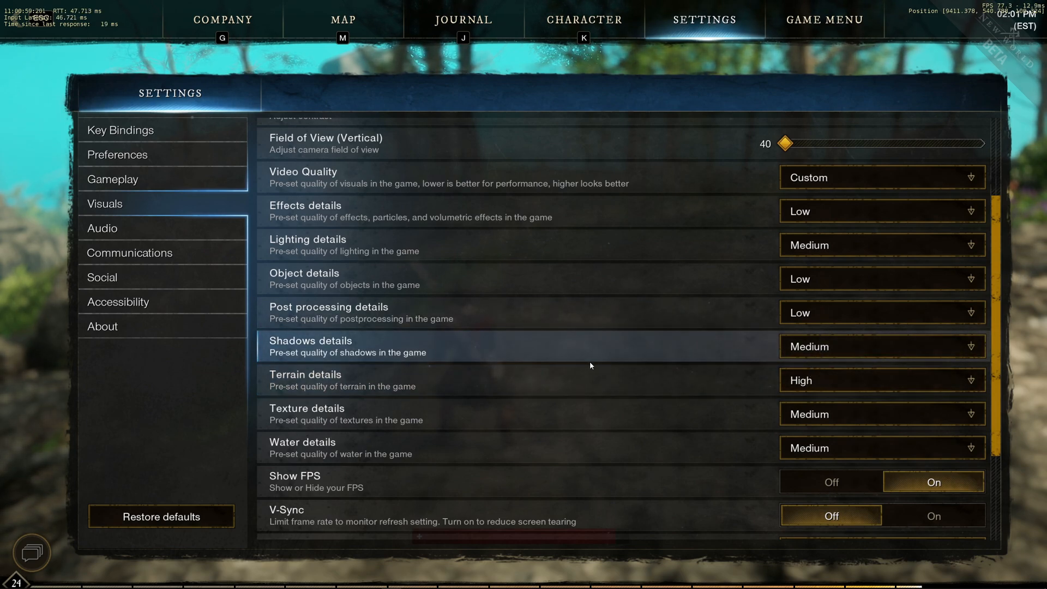
mouse_move(522, 346)
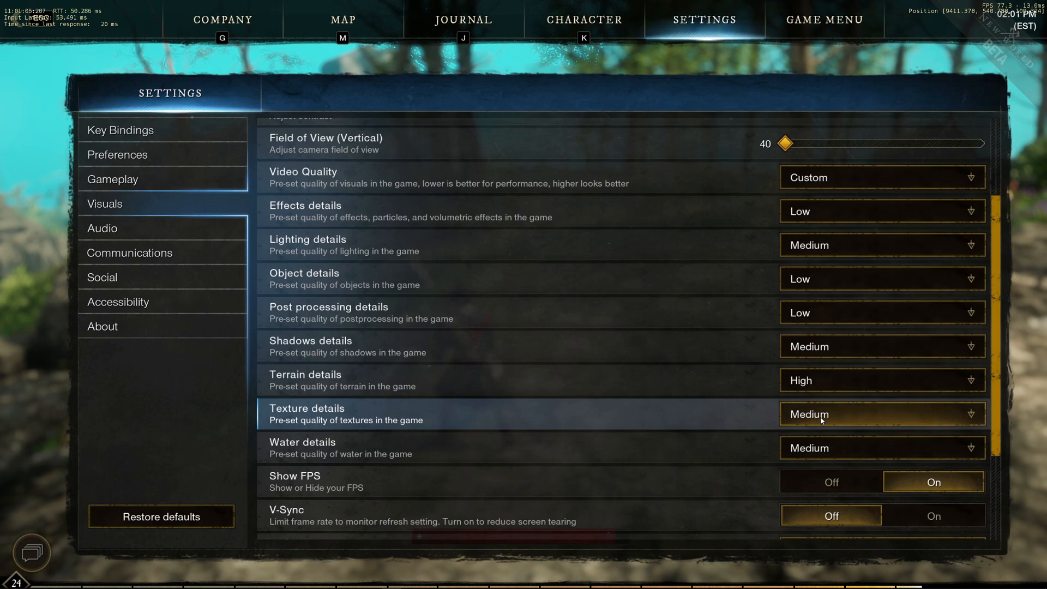
Raise texture details to Very High.
left_click(880, 414)
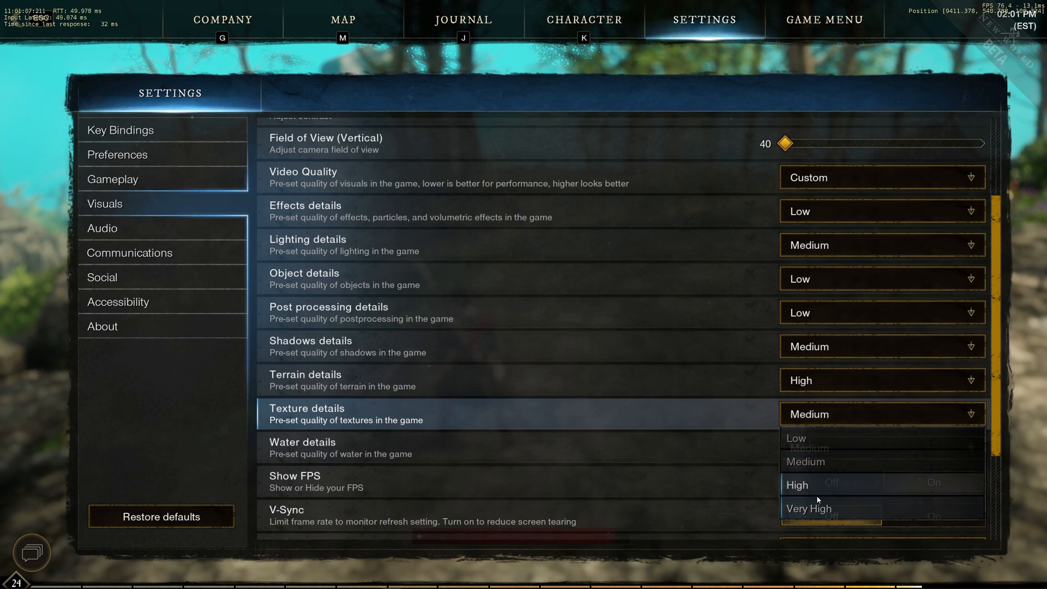
left_click(808, 508)
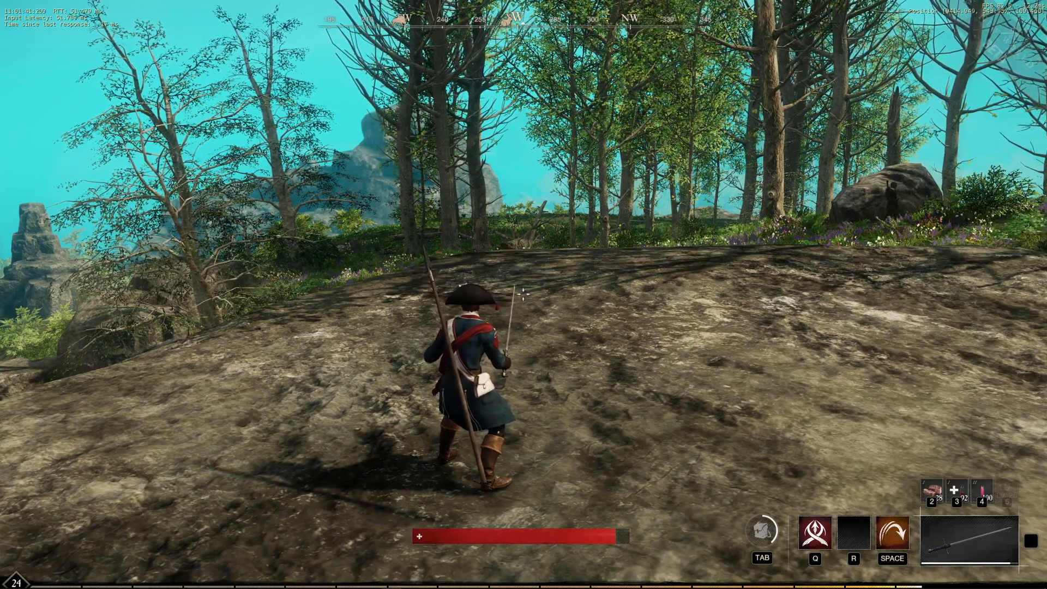
key("ctrl+alt+delete")
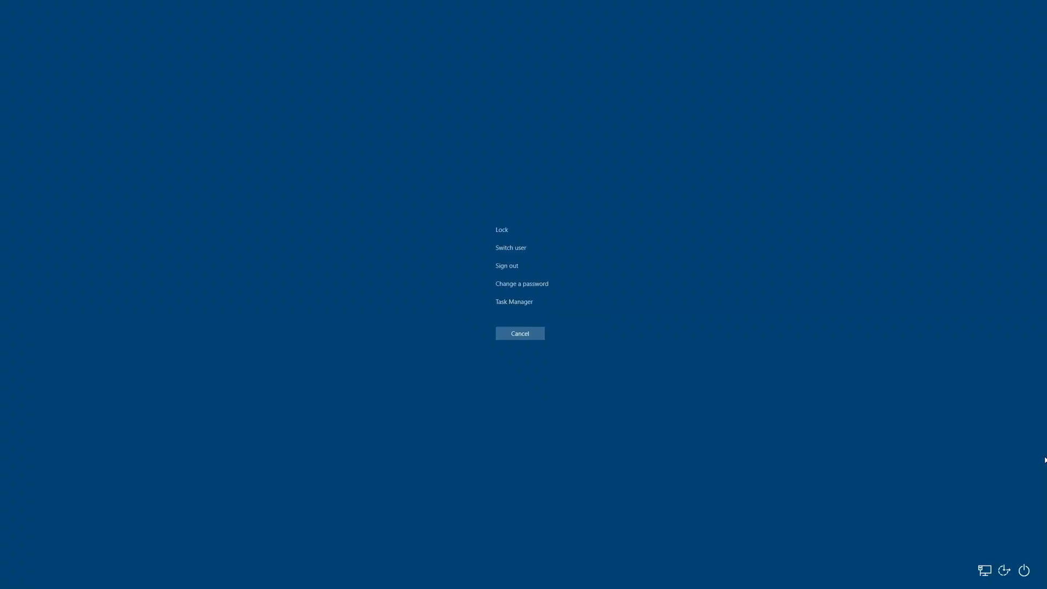
left_click(513, 301)
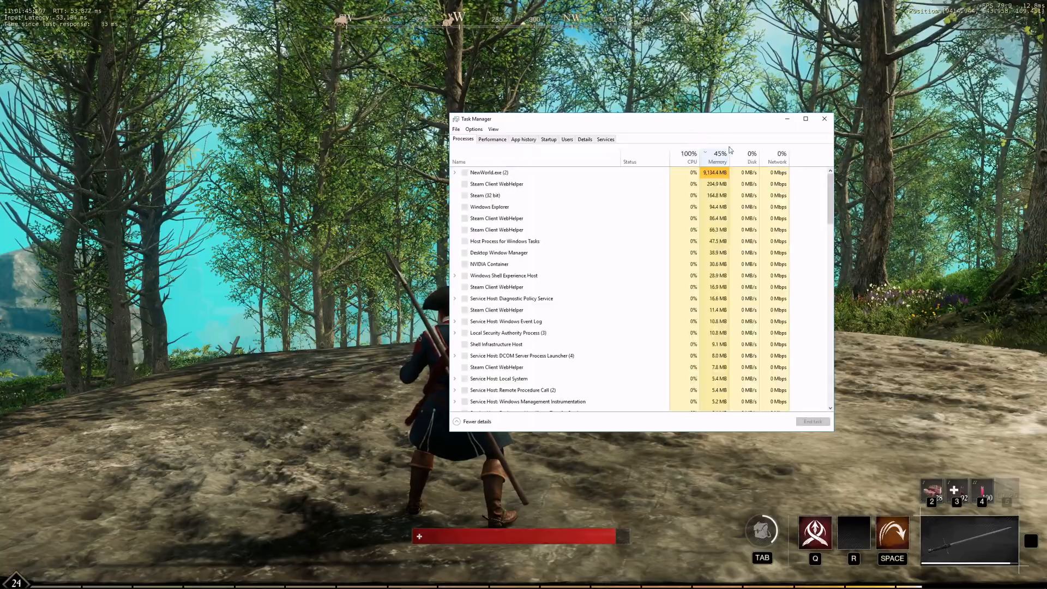
left_click(547, 139)
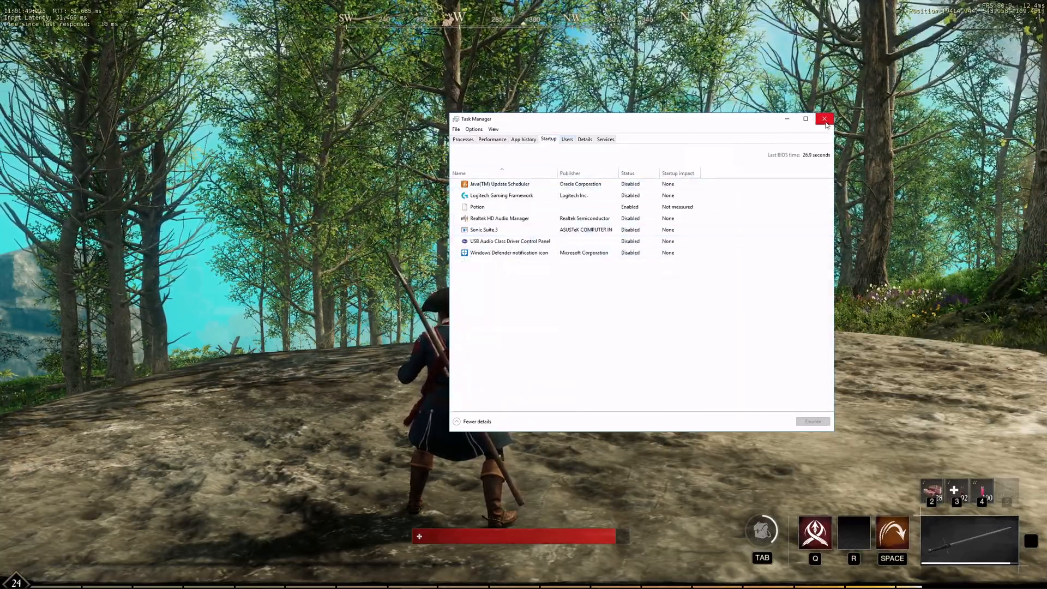
left_click(824, 119)
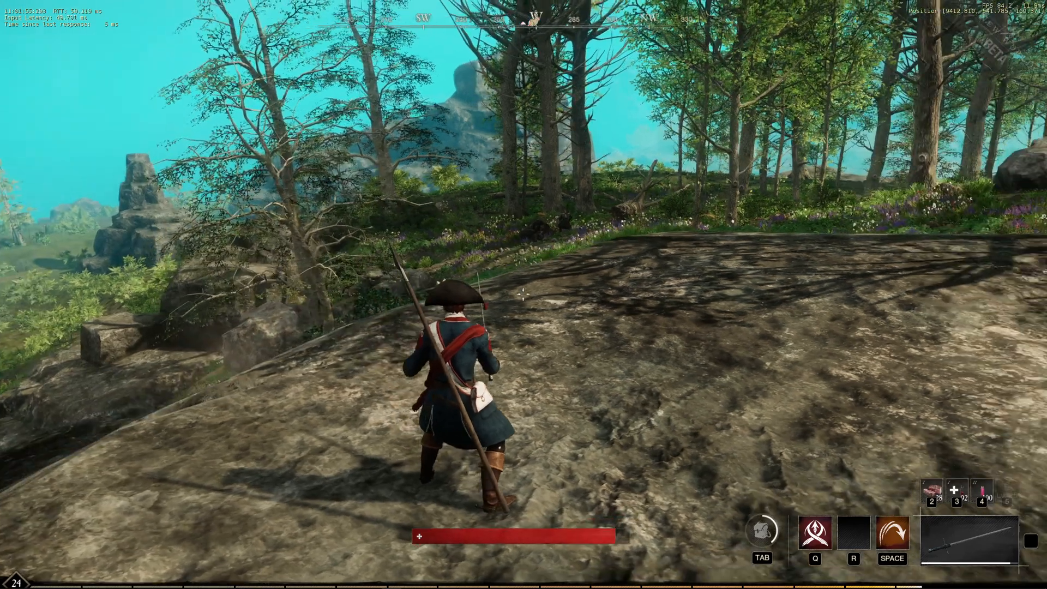
Reopen settings scrolled to Dynamic Resolution Scaling, with terrain High and textures Very High shown.
left_click(10, 580)
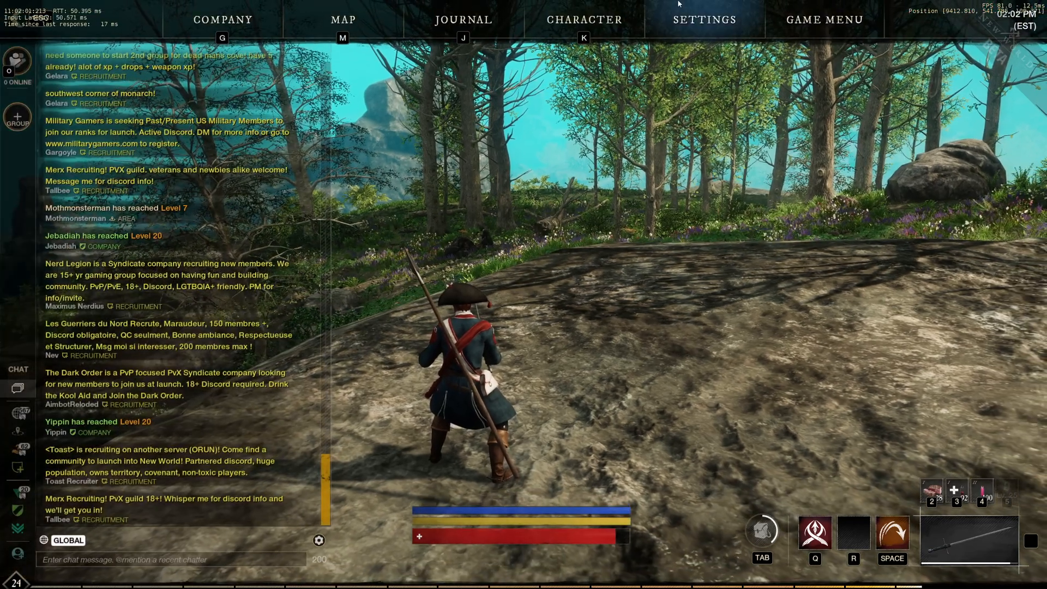
left_click(703, 20)
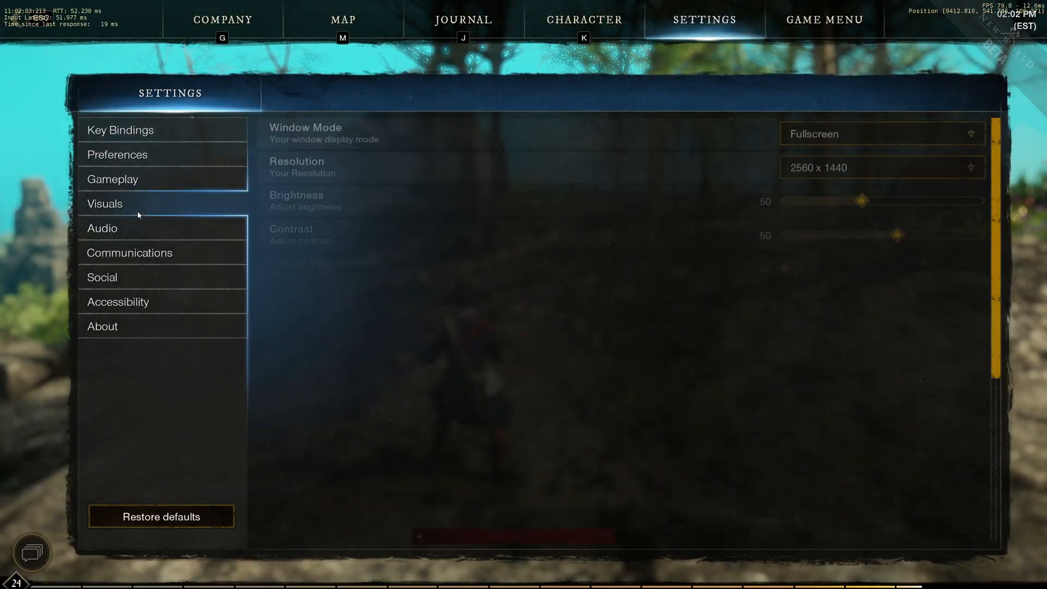
scroll("down", 3)
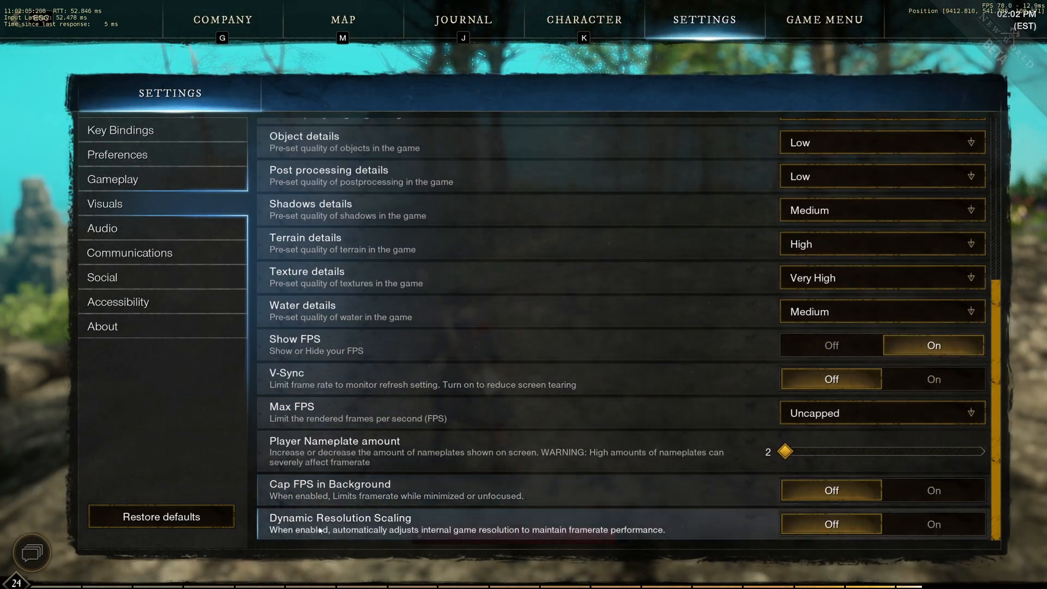